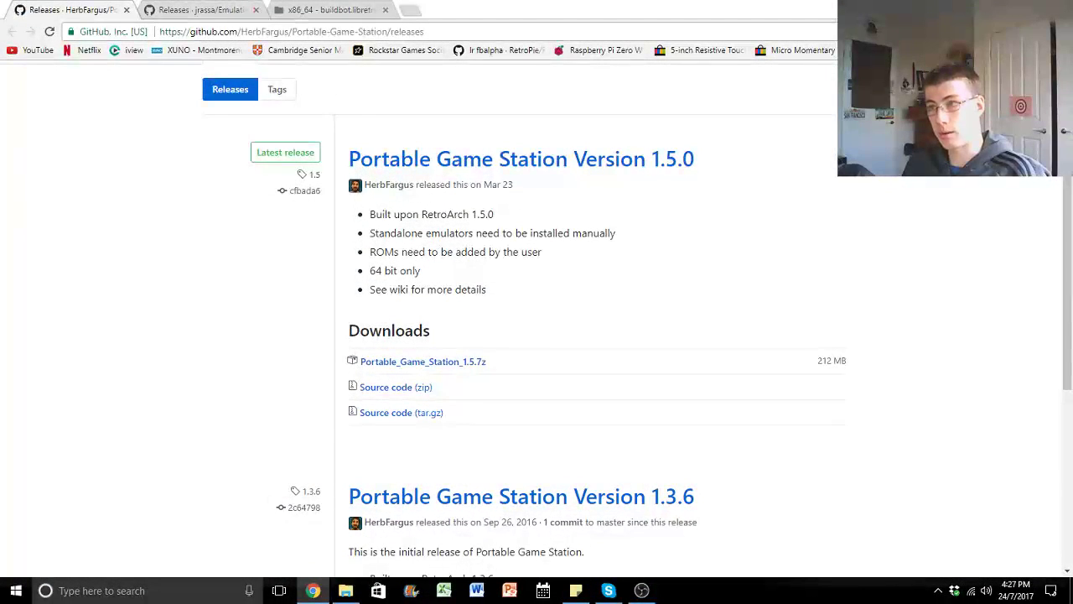
# - Review the EmulationStation releases down to 2.2.2.220, then bring up the libretro buildbot stable 1.6.0 Windows x86_64 listing
pyautogui.click(292, 30)
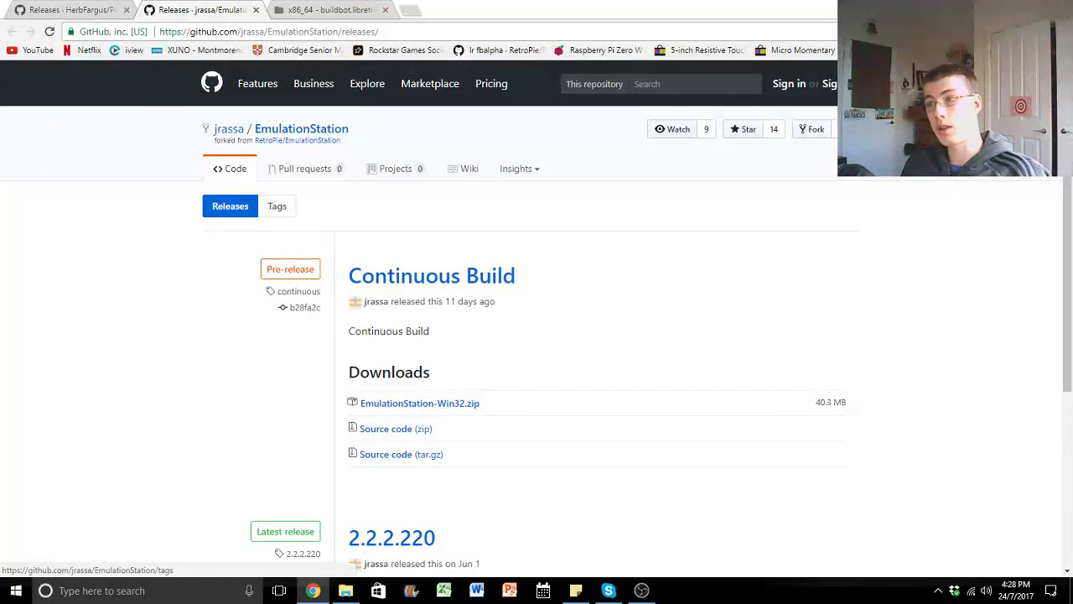
pyautogui.scroll(-3)
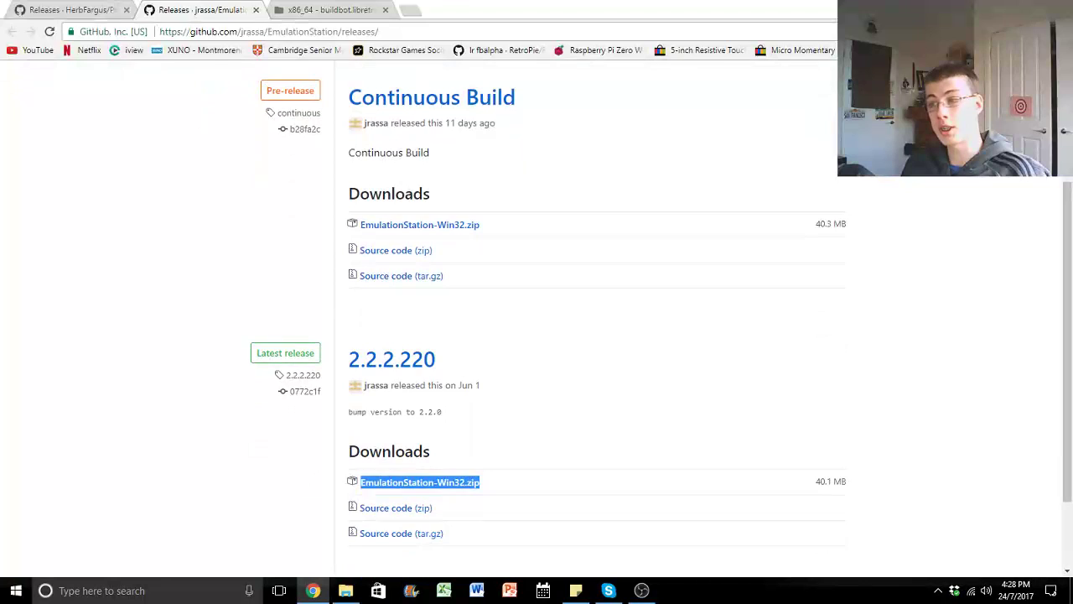
pyautogui.scroll(-3)
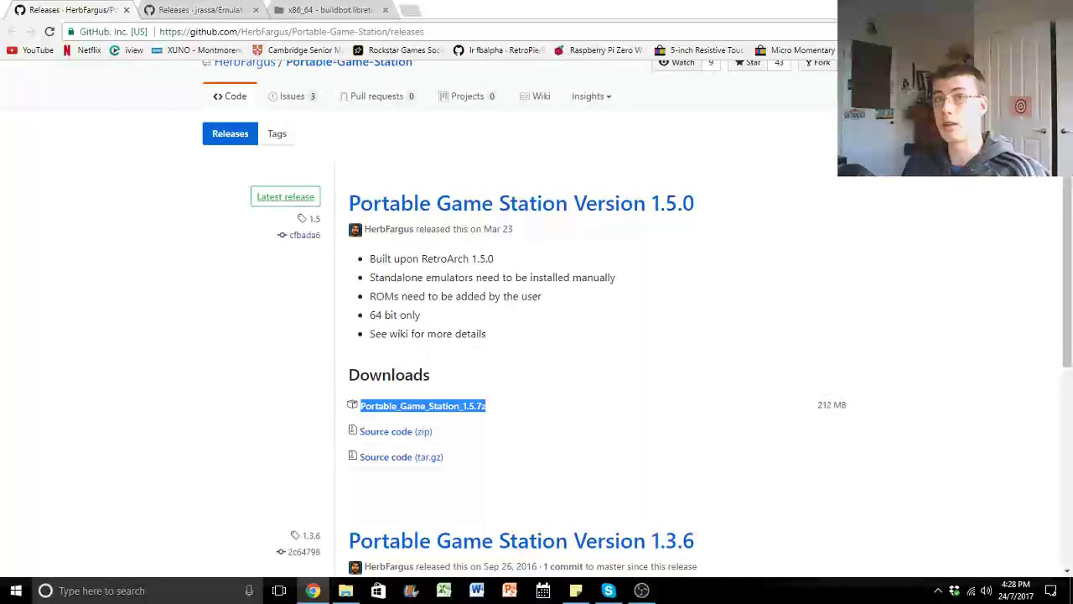
pyautogui.moveTo(302, 50)
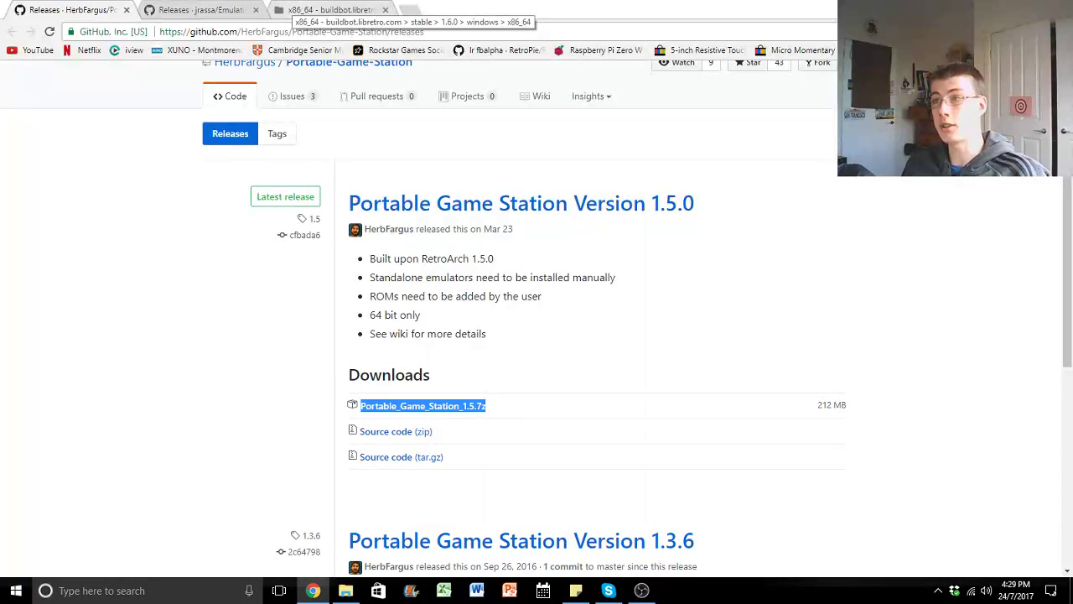
pyautogui.click(327, 10)
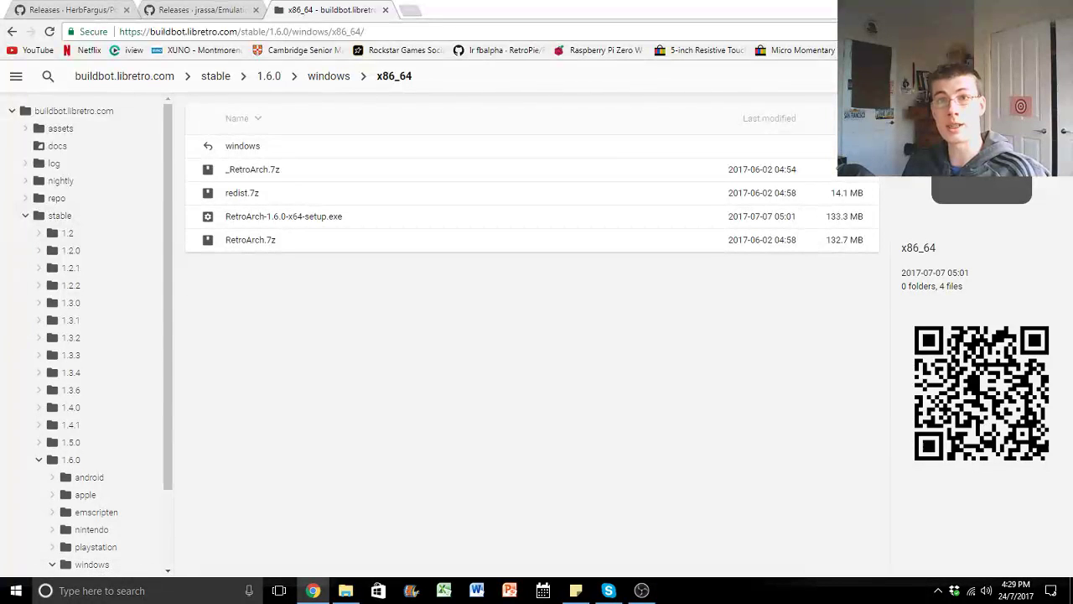
# - Bring up File Explorer showing the Portable_Game_Station_1.5 folder on drive E:
pyautogui.click(252, 168)
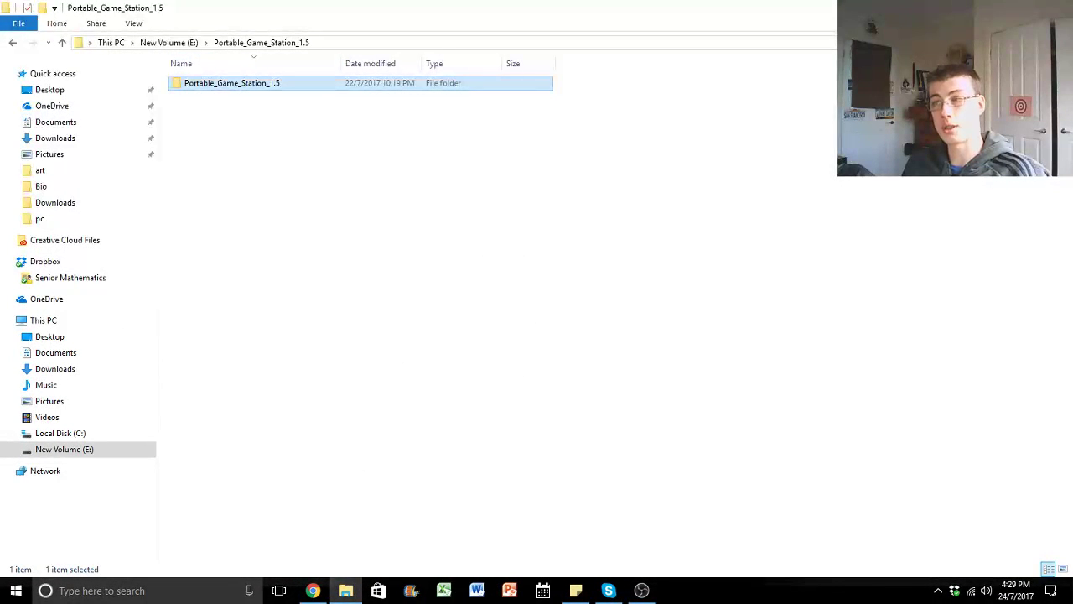
# - Browse into Portable_Game_Station_1.5 > .emulationstation > systems > retroarch and point out the retroarch_debug application
pyautogui.doubleClick(231, 83)
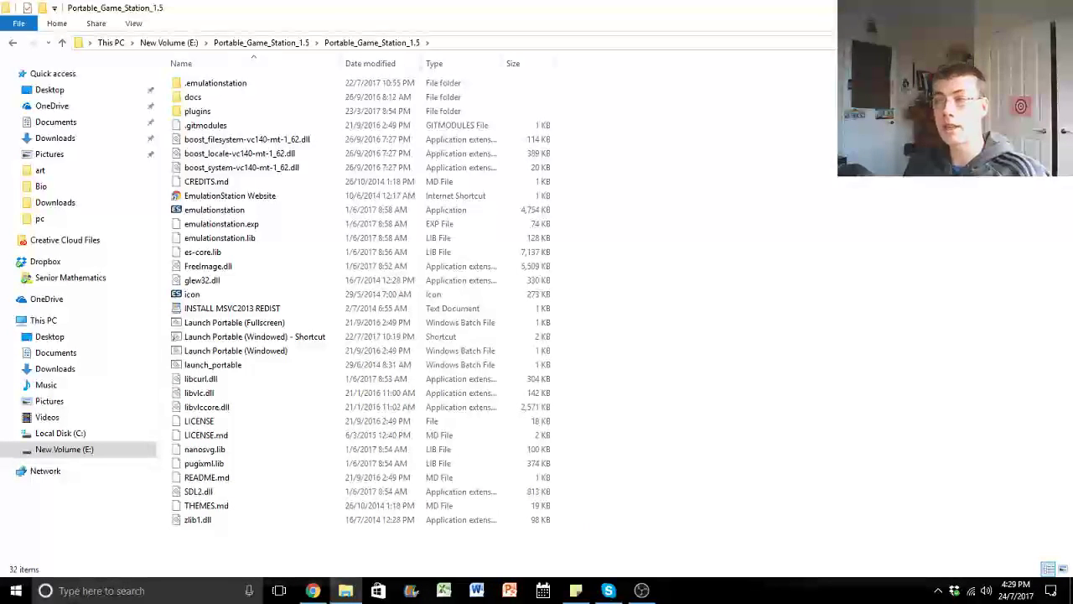
pyautogui.click(252, 194)
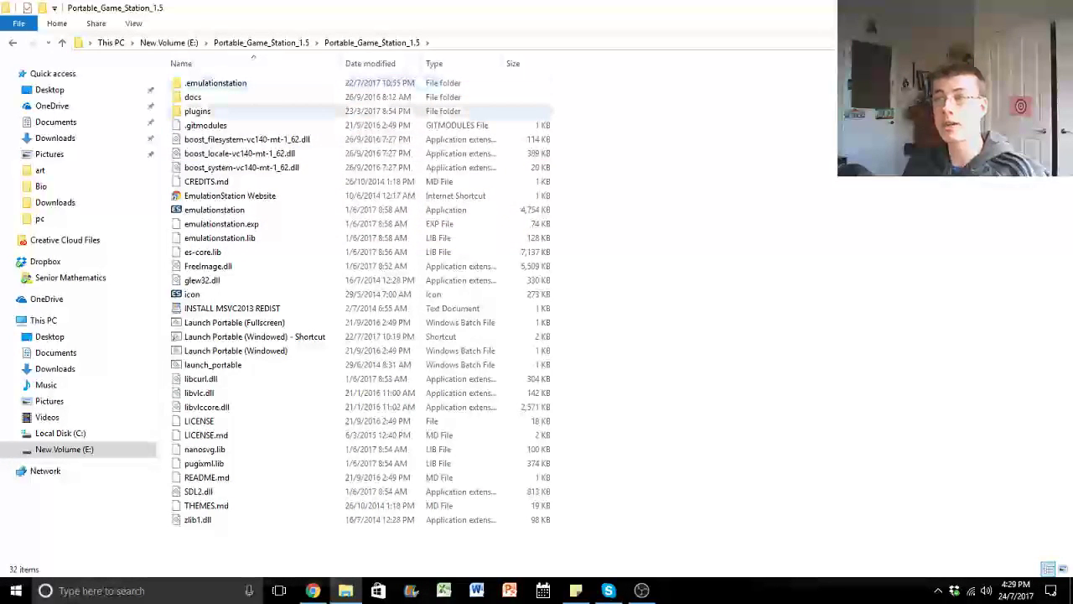
pyautogui.doubleClick(214, 82)
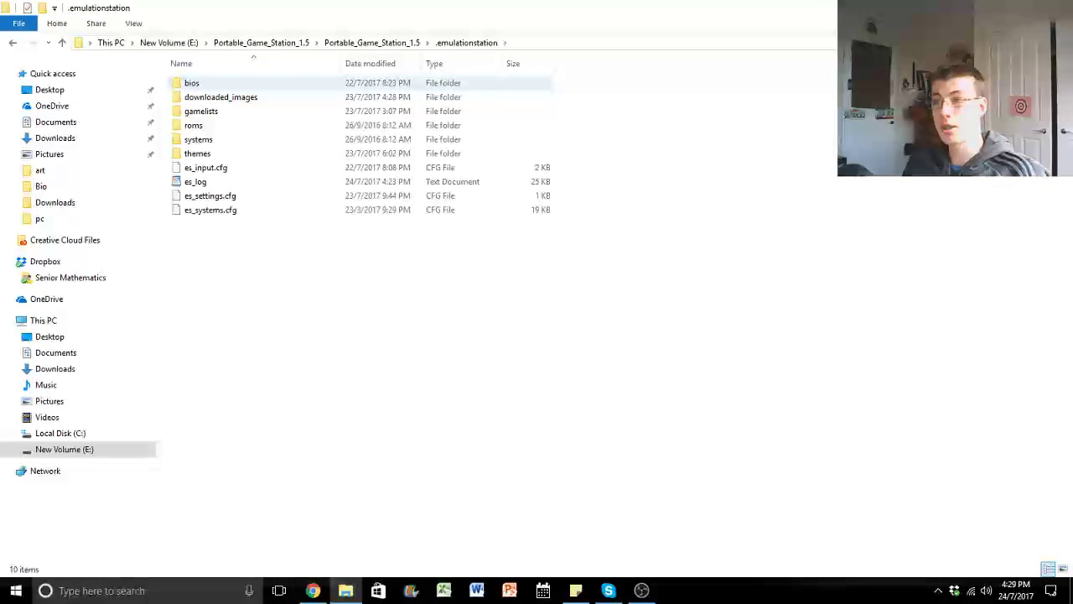
pyautogui.click(198, 139)
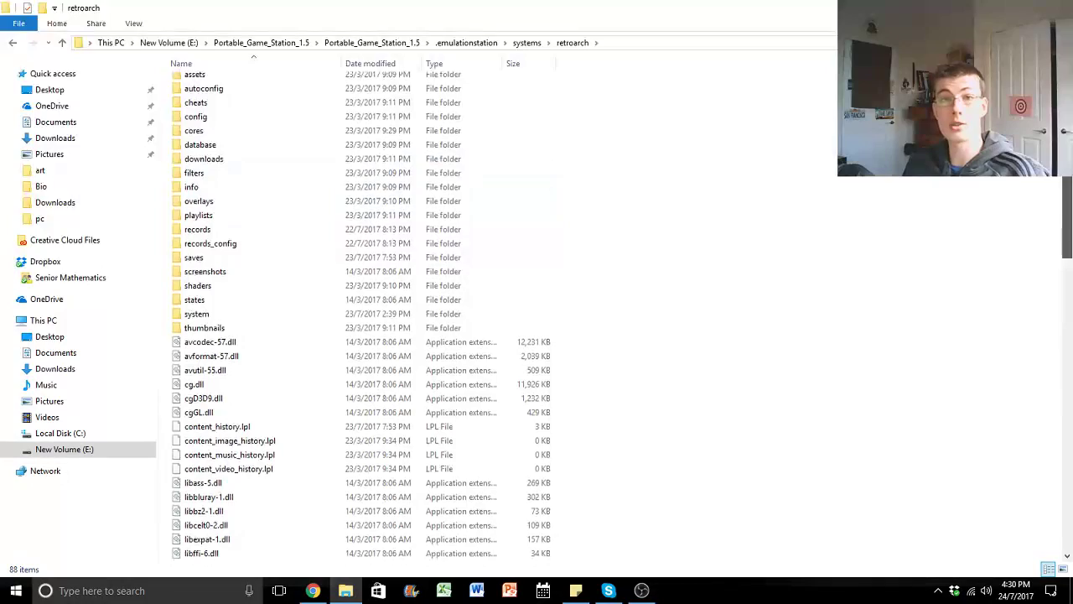
pyautogui.scroll(-3)
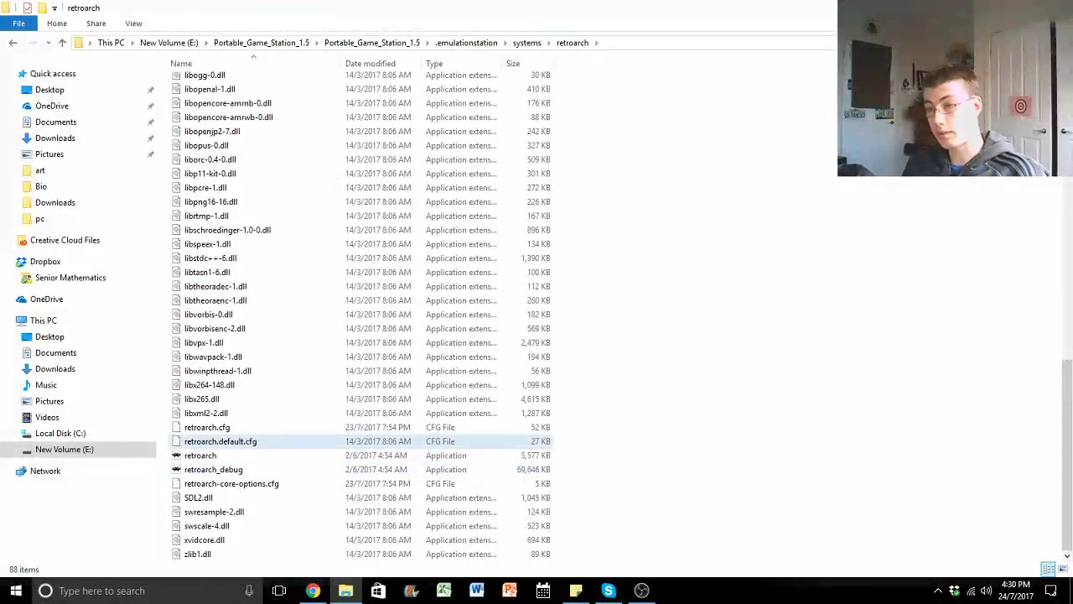
pyautogui.click(215, 469)
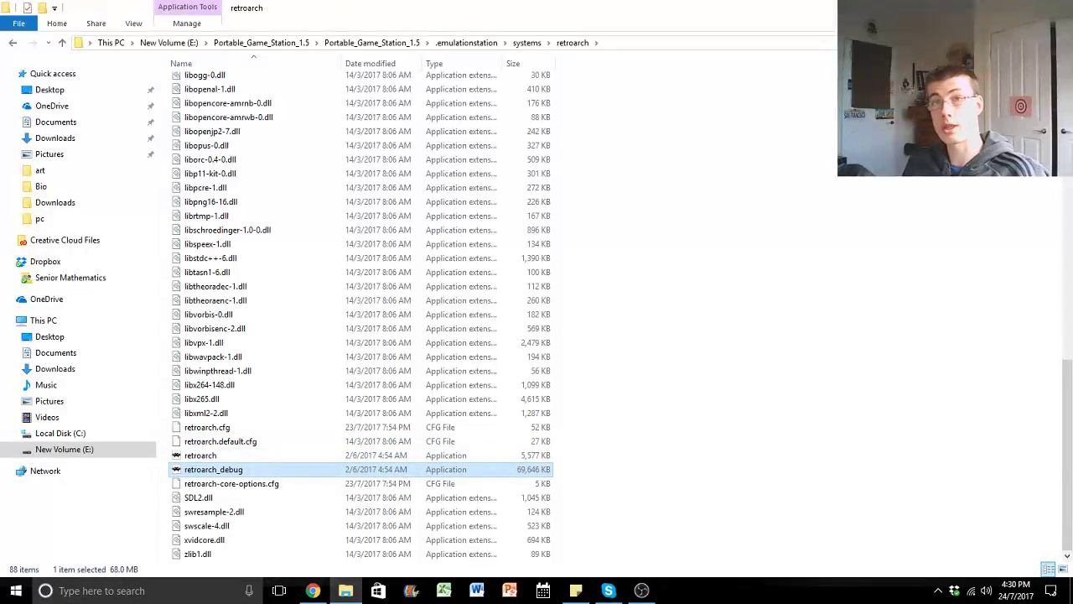
pyautogui.click(201, 455)
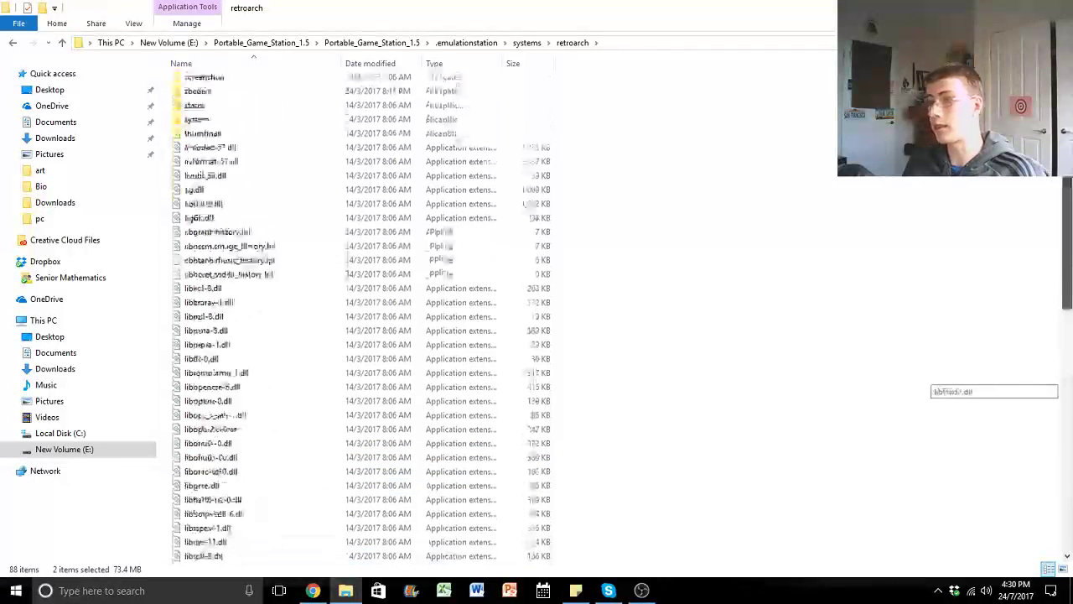
# - Return to the Portable_Game_Station_1.5 root and point out the Launch Portable batch files
pyautogui.click(262, 44)
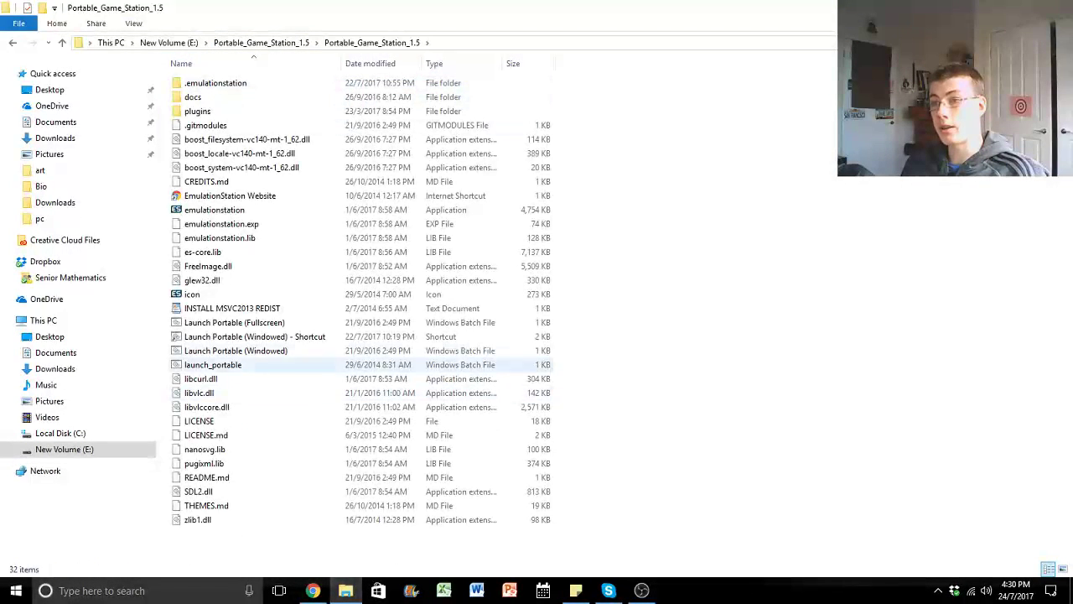
pyautogui.click(234, 350)
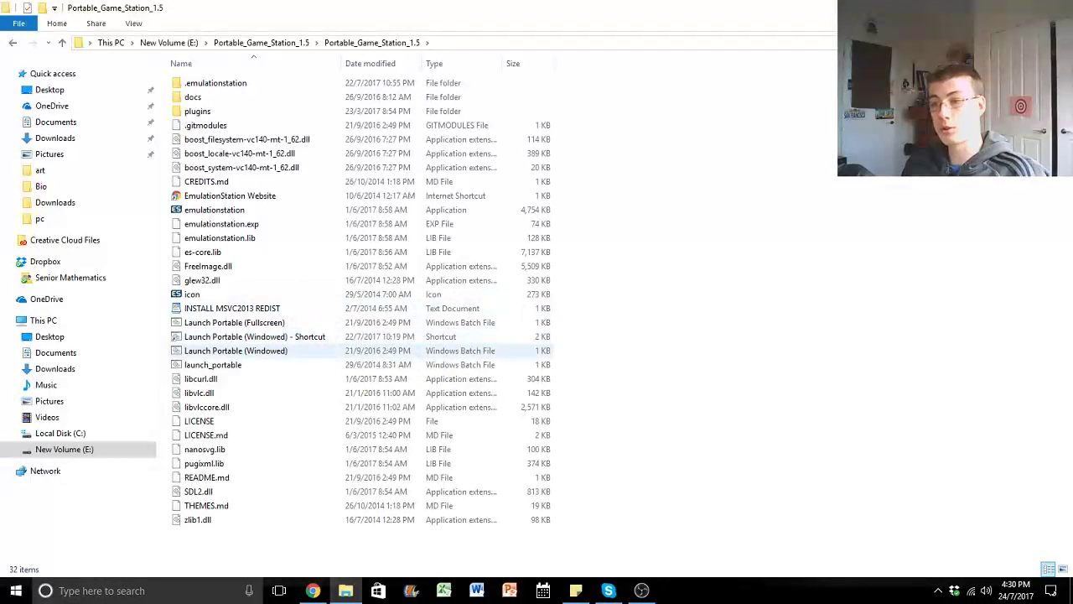
pyautogui.moveTo(235, 350)
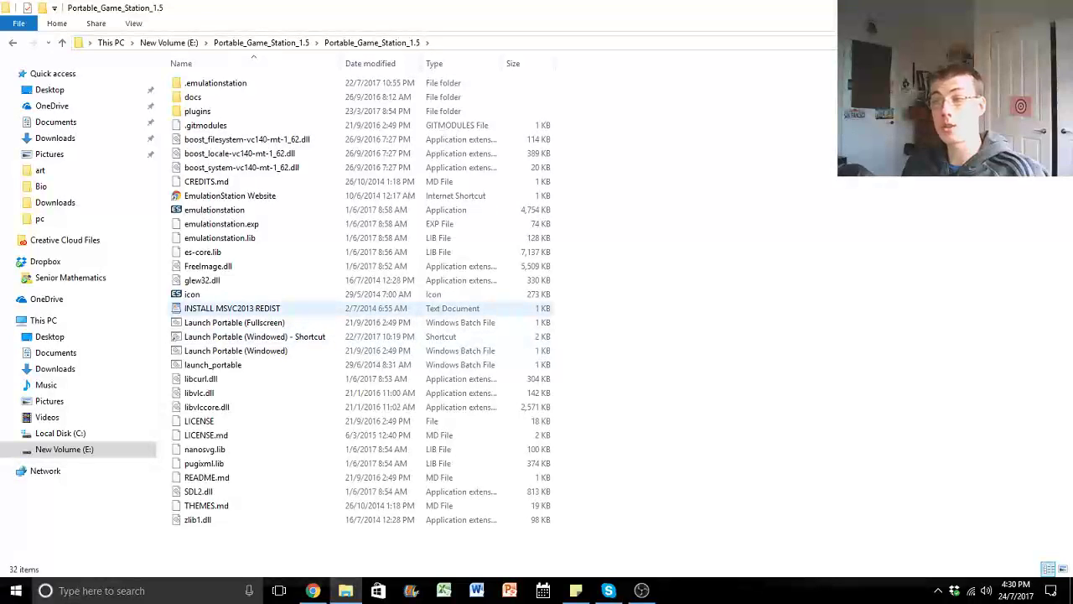
pyautogui.doubleClick(232, 308)
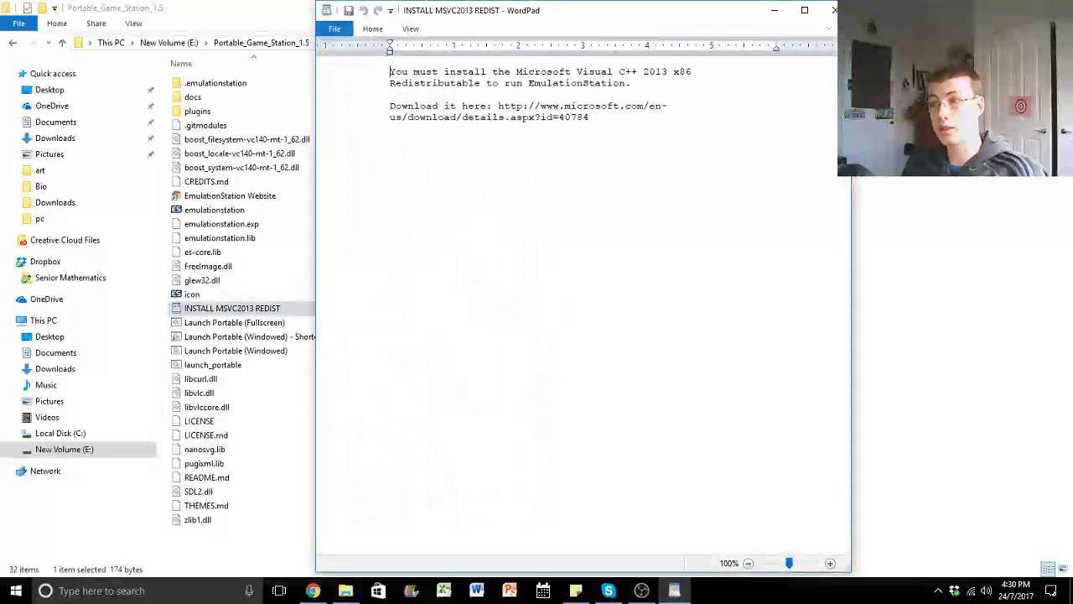
pyautogui.moveTo(496, 106); pyautogui.dragTo(590, 118)
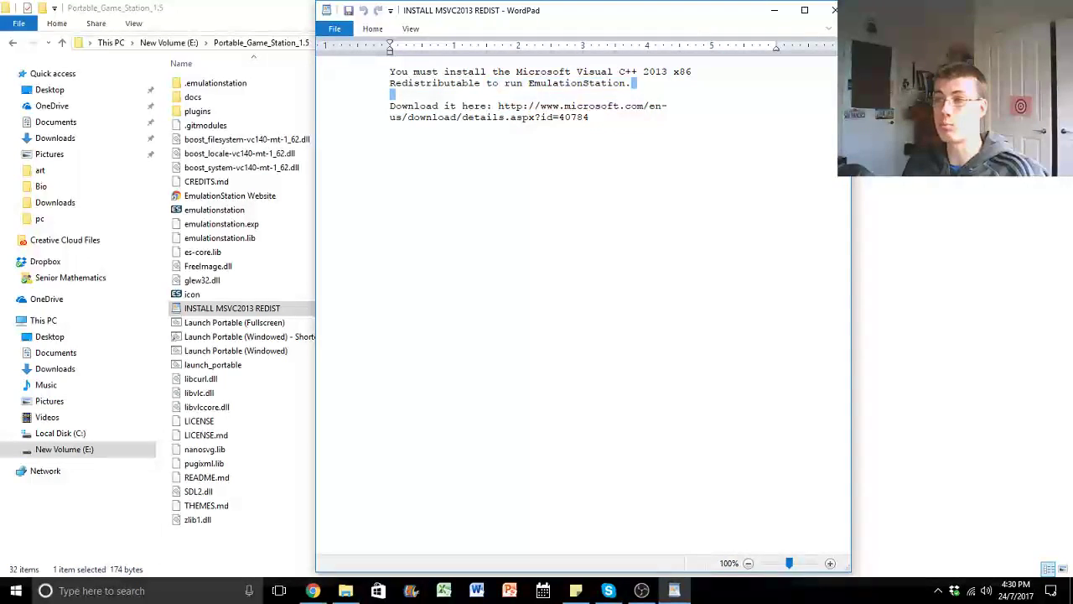
pyautogui.moveTo(486, 83); pyautogui.dragTo(631, 84)
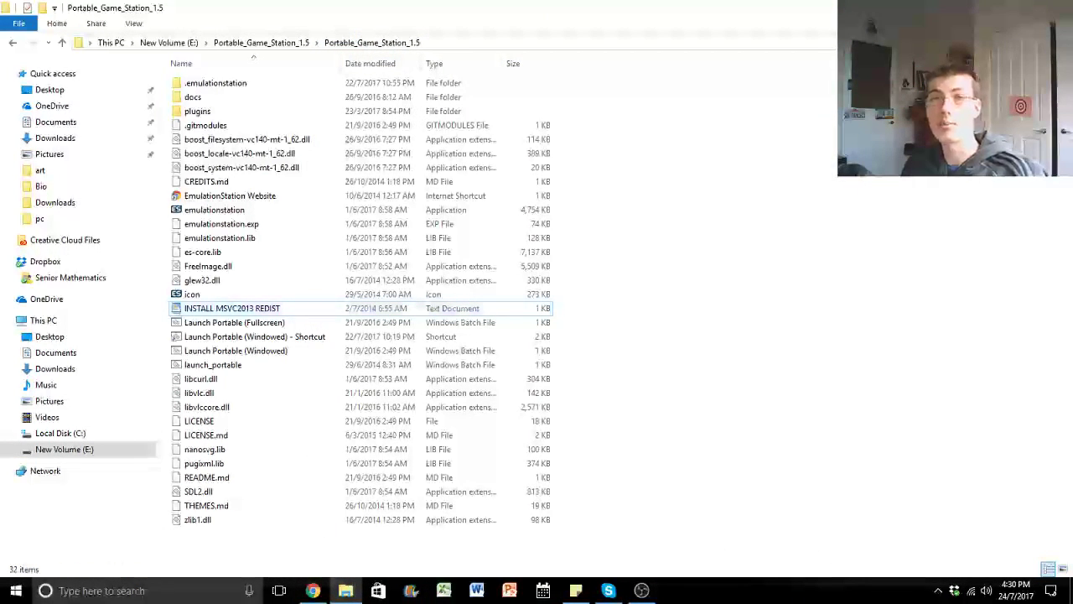
# - Browse into .emulationstation > roms and into one system's rom folder
pyautogui.click(215, 82)
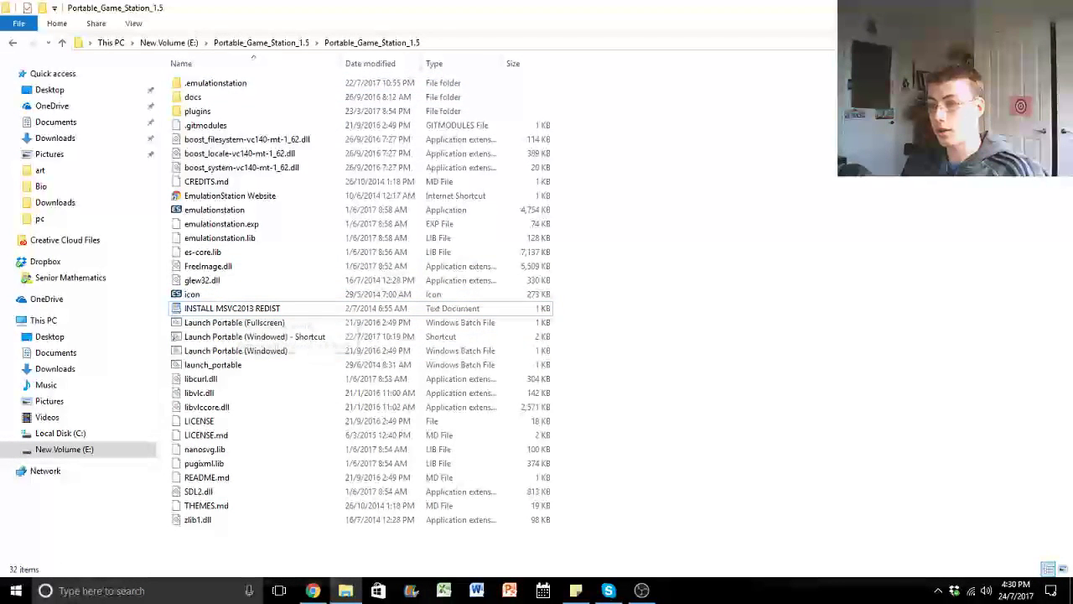
pyautogui.doubleClick(235, 351)
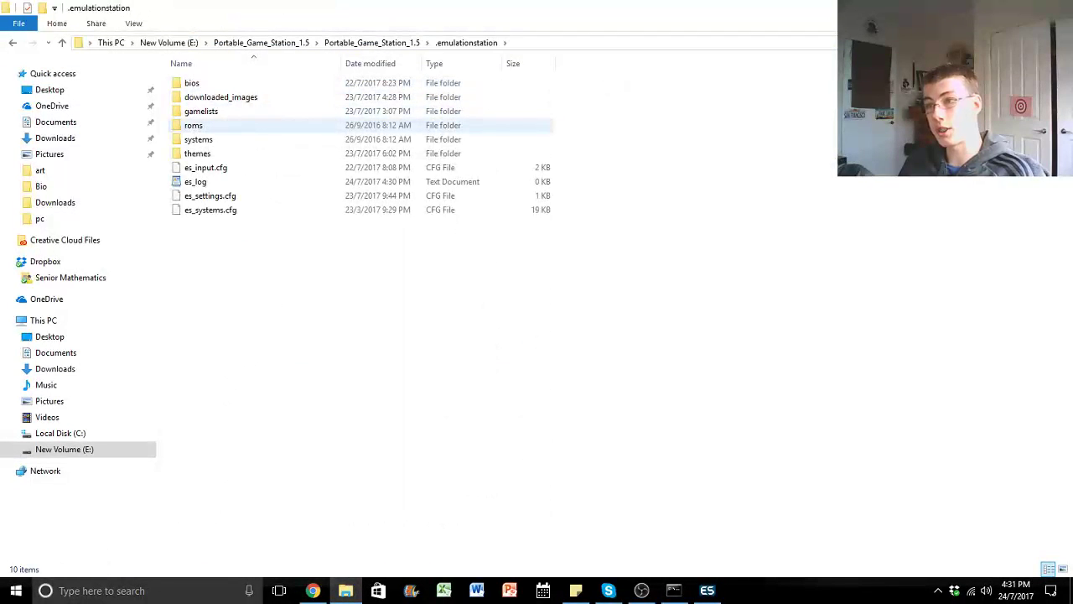
pyautogui.doubleClick(195, 124)
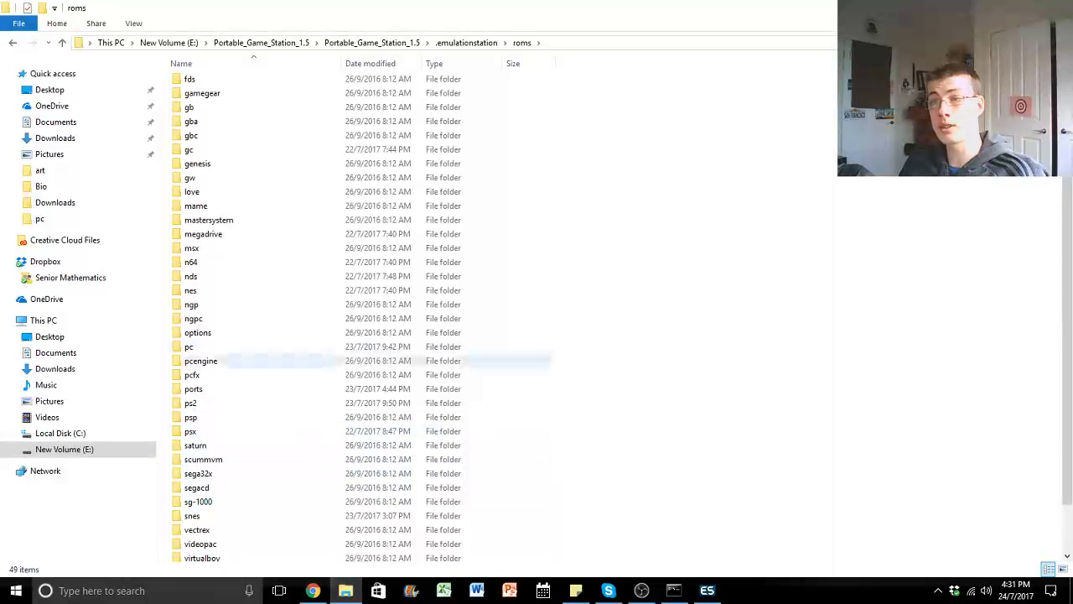
pyautogui.doubleClick(201, 360)
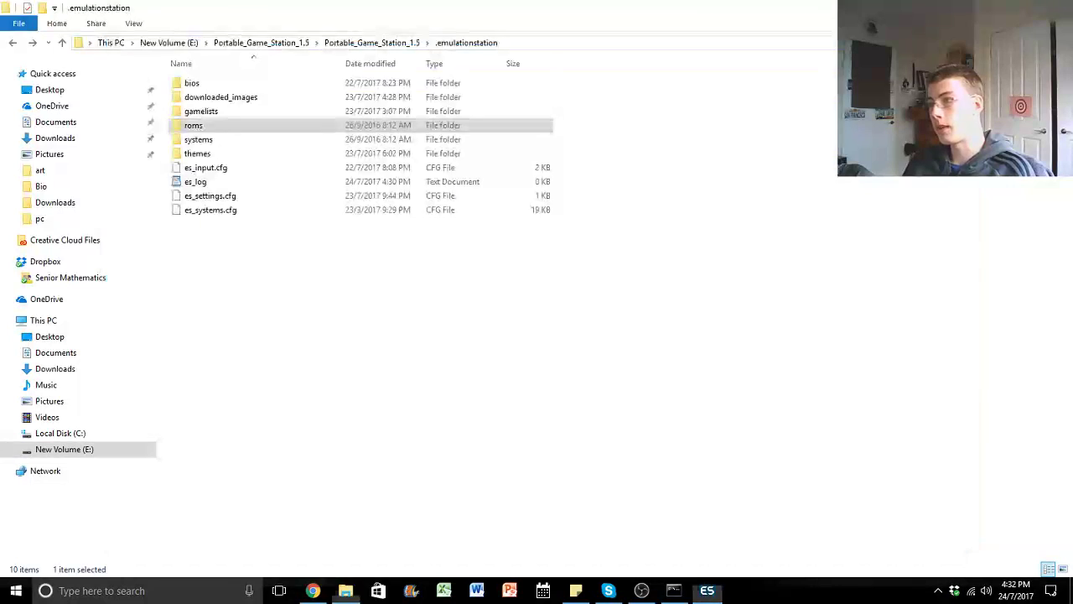
# - Browse the systems folder, looking inside the dolphin and pcsx2 emulator folders
pyautogui.doubleClick(198, 139)
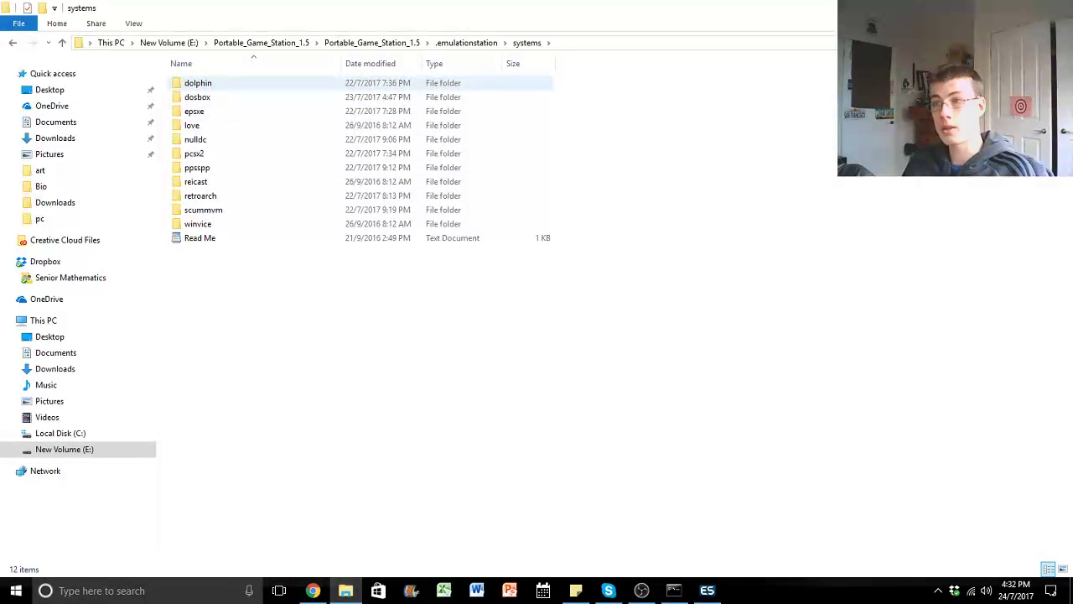
pyautogui.doubleClick(198, 82)
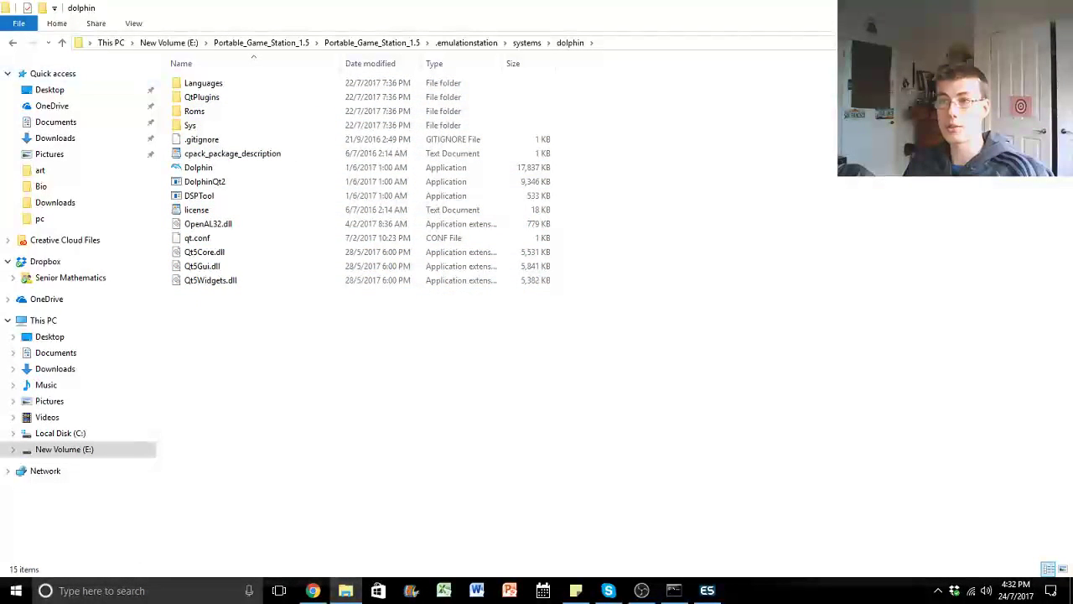
pyautogui.click(527, 41)
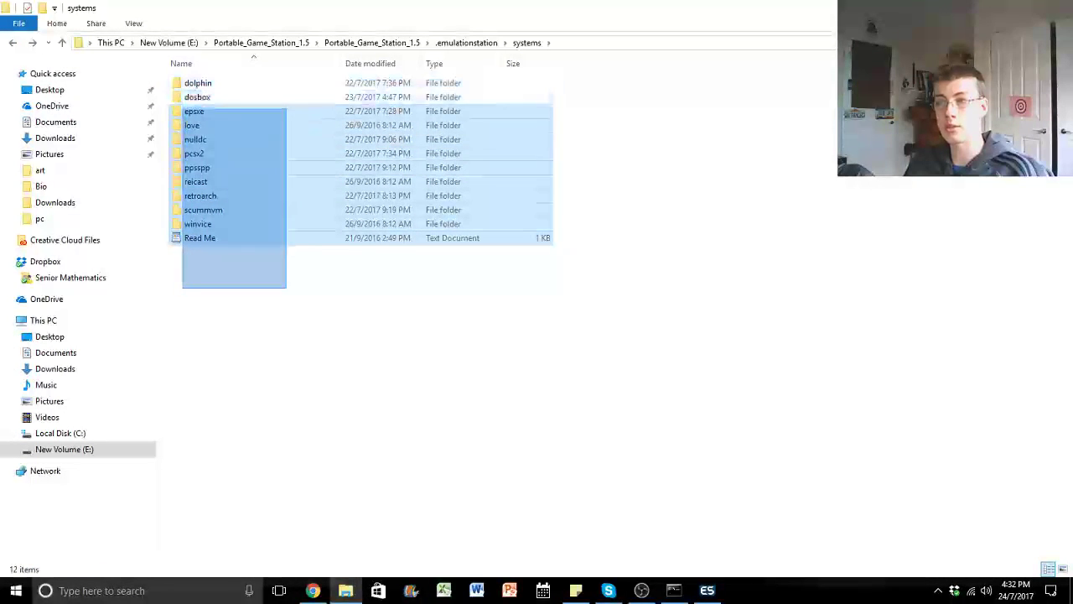
pyautogui.press('ctrl+a')
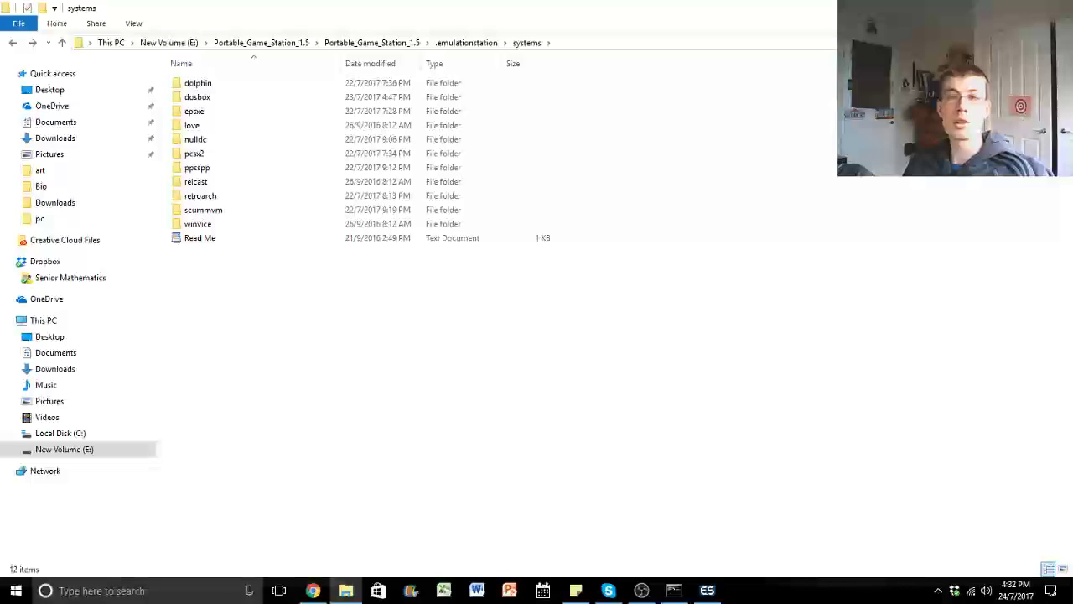
pyautogui.doubleClick(197, 82)
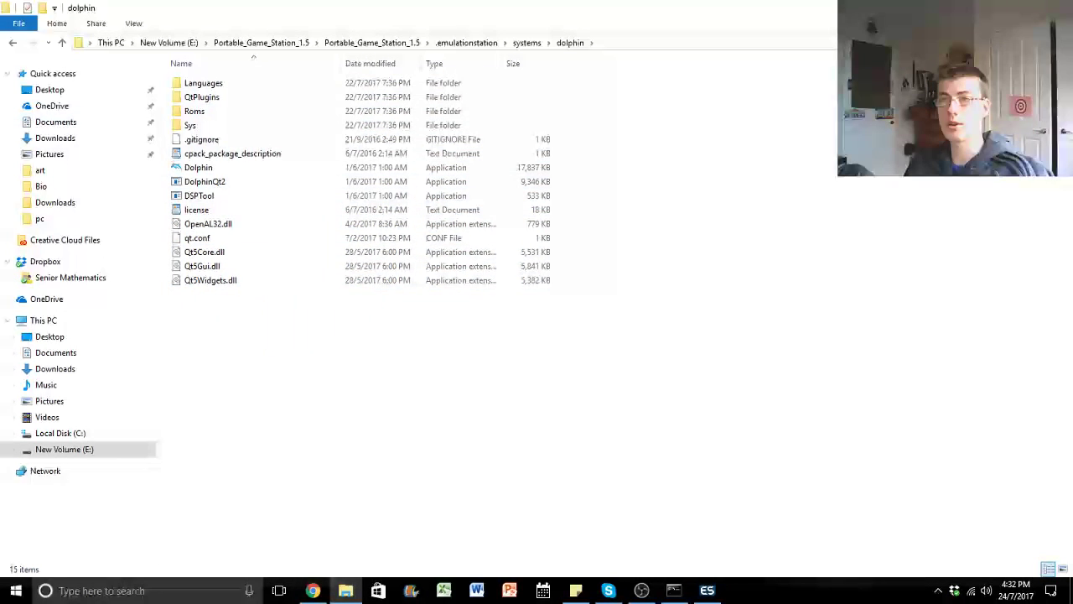
pyautogui.press('ctrl+a')
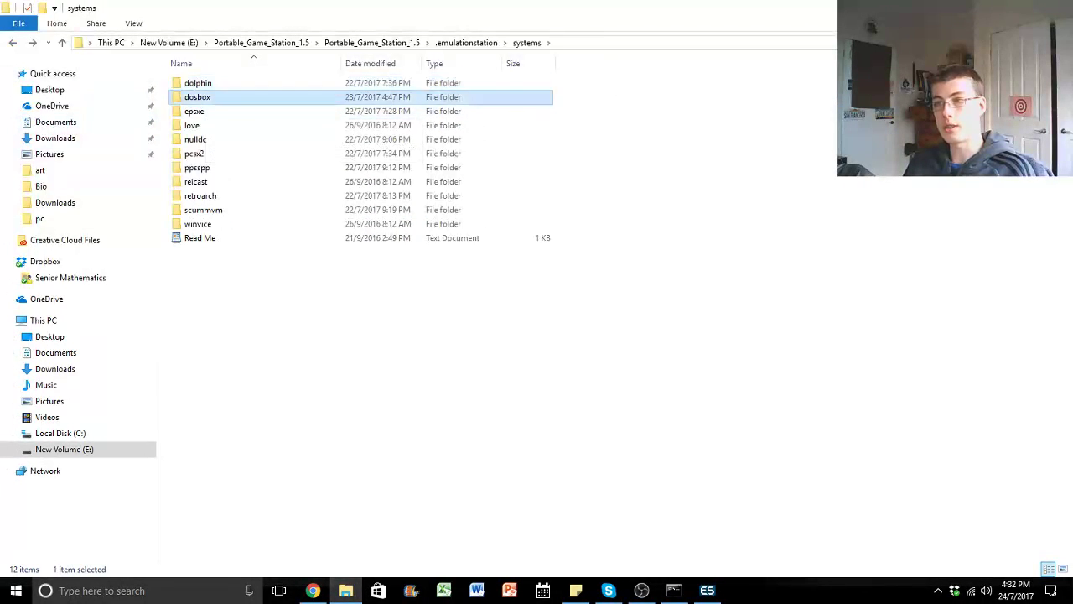
pyautogui.doubleClick(197, 95)
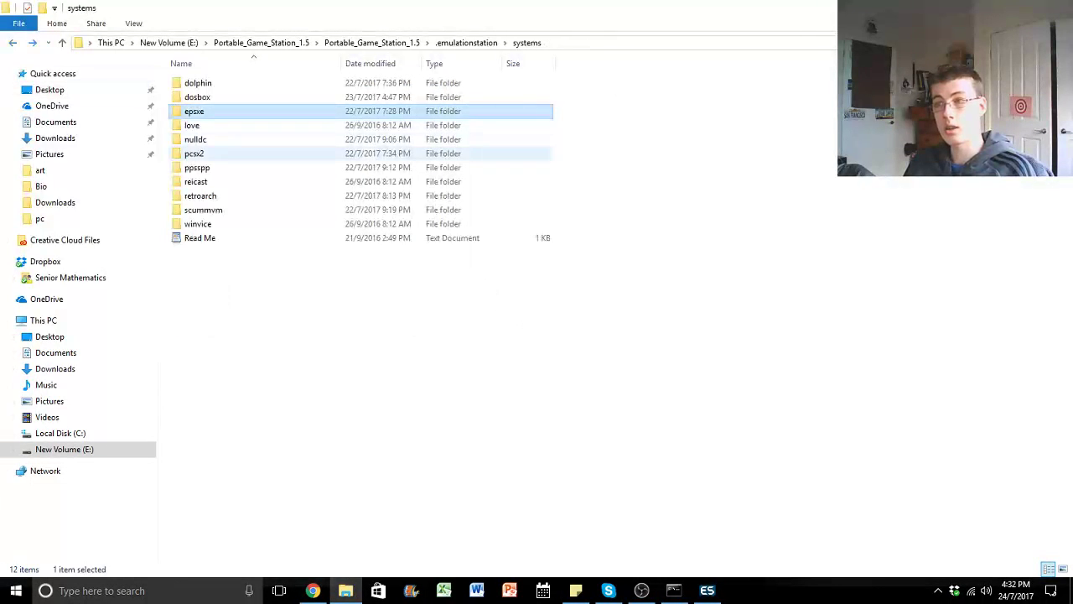
pyautogui.doubleClick(195, 153)
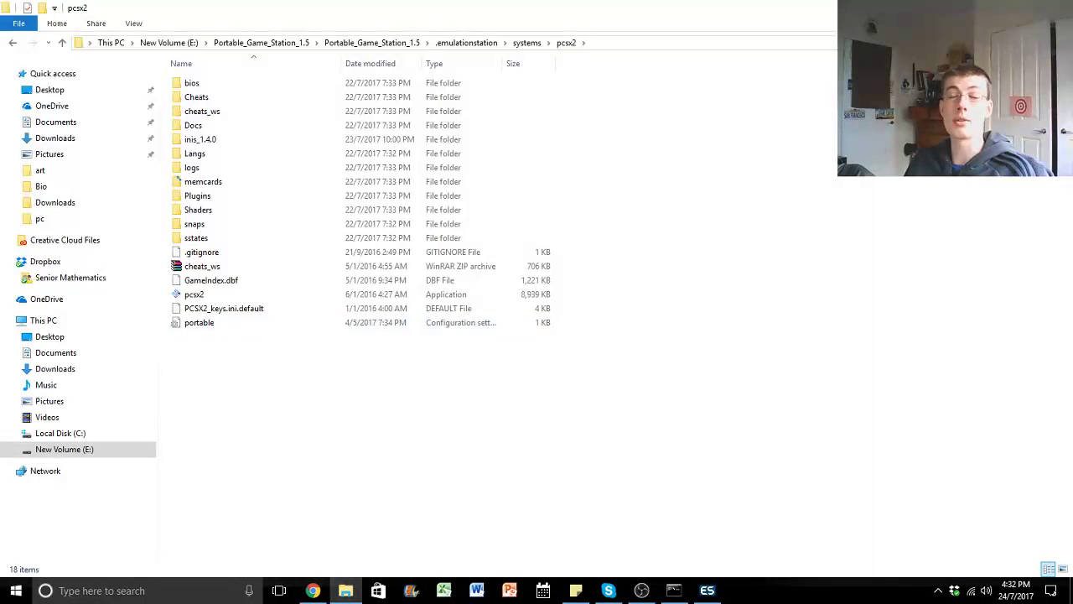
pyautogui.click(201, 111)
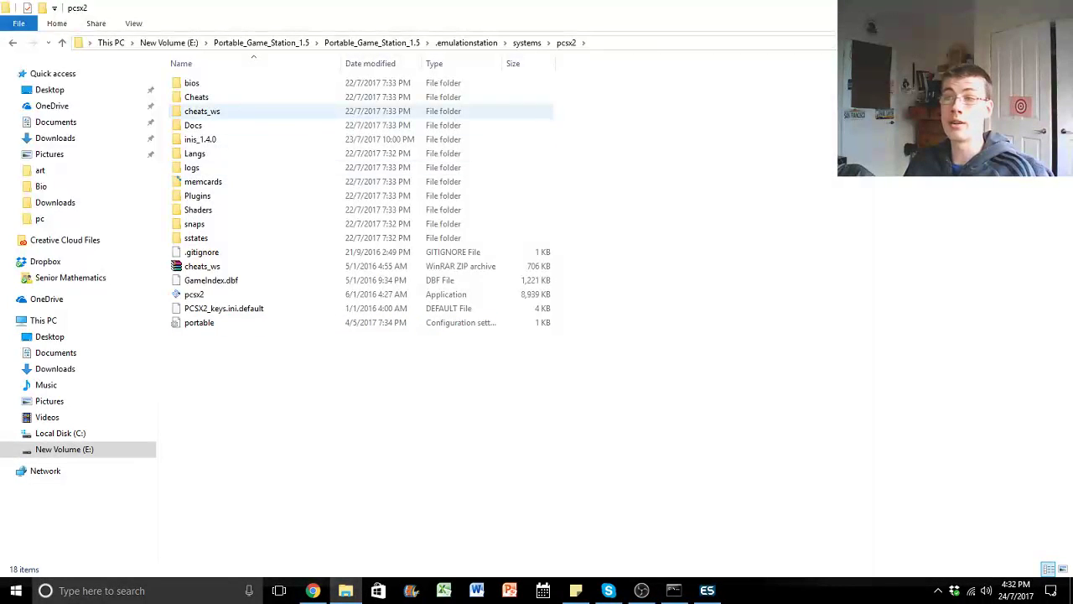
pyautogui.moveTo(12, 43)
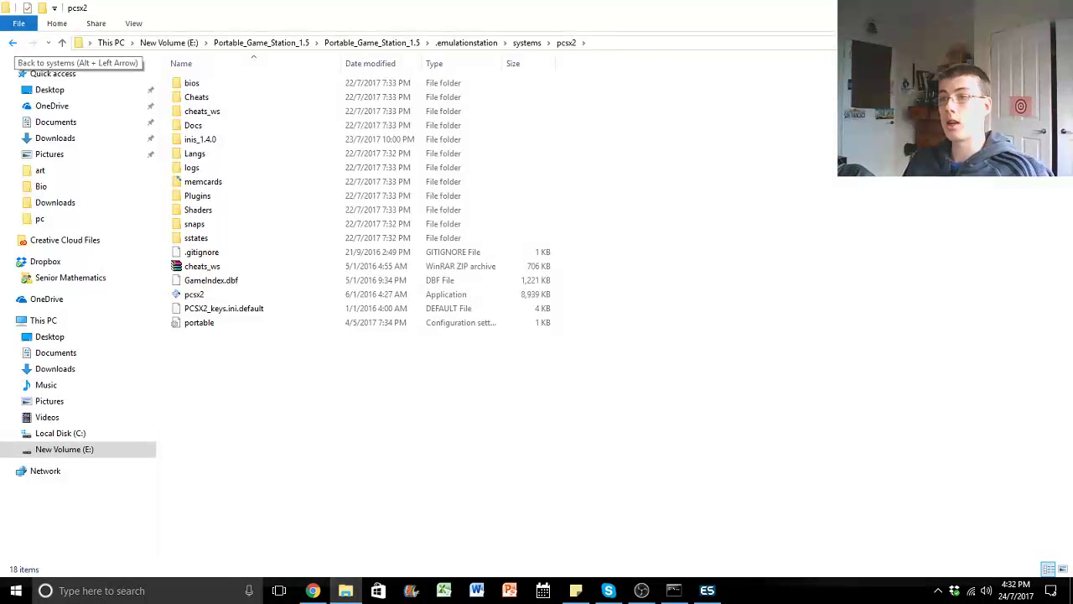
# - Look through the dolphin and epsxe folders, return to emulationstation's roms folder, then bring up EmulationStation
pyautogui.click(13, 44)
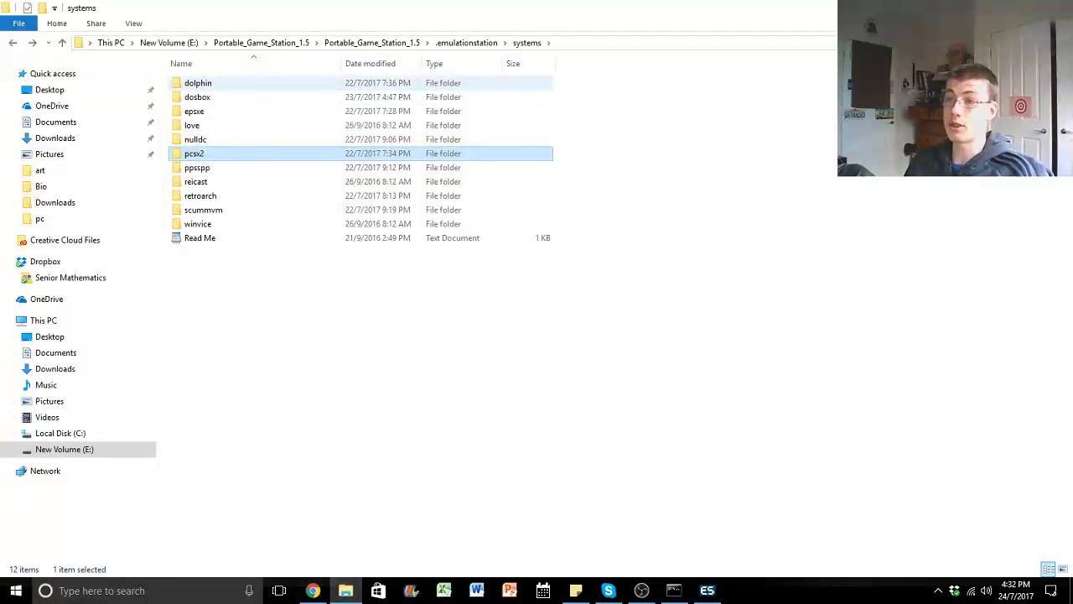
pyautogui.doubleClick(198, 82)
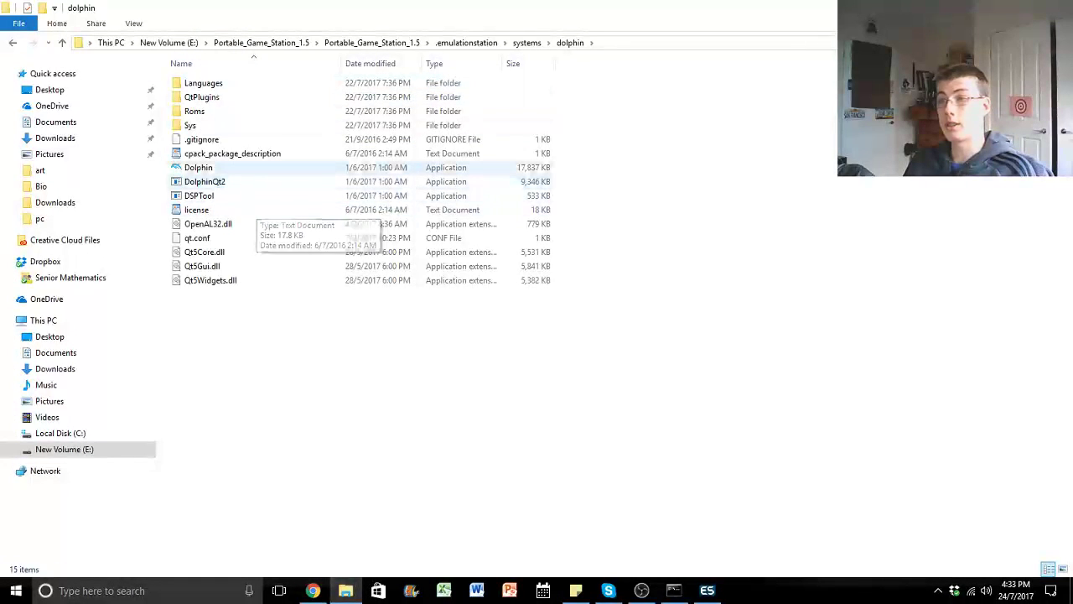
pyautogui.moveTo(204, 182)
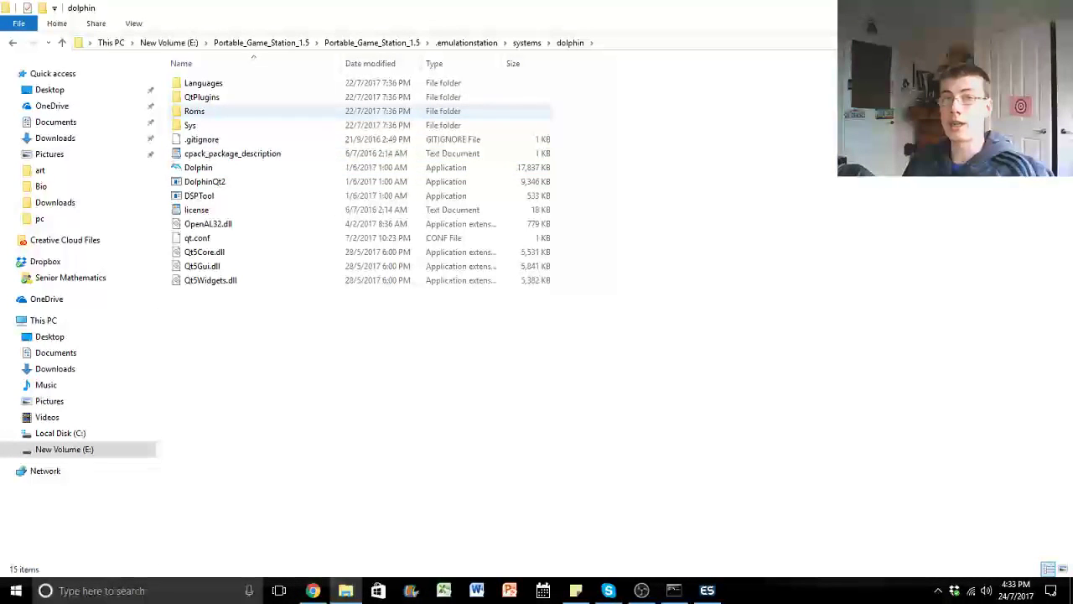
pyautogui.doubleClick(195, 110)
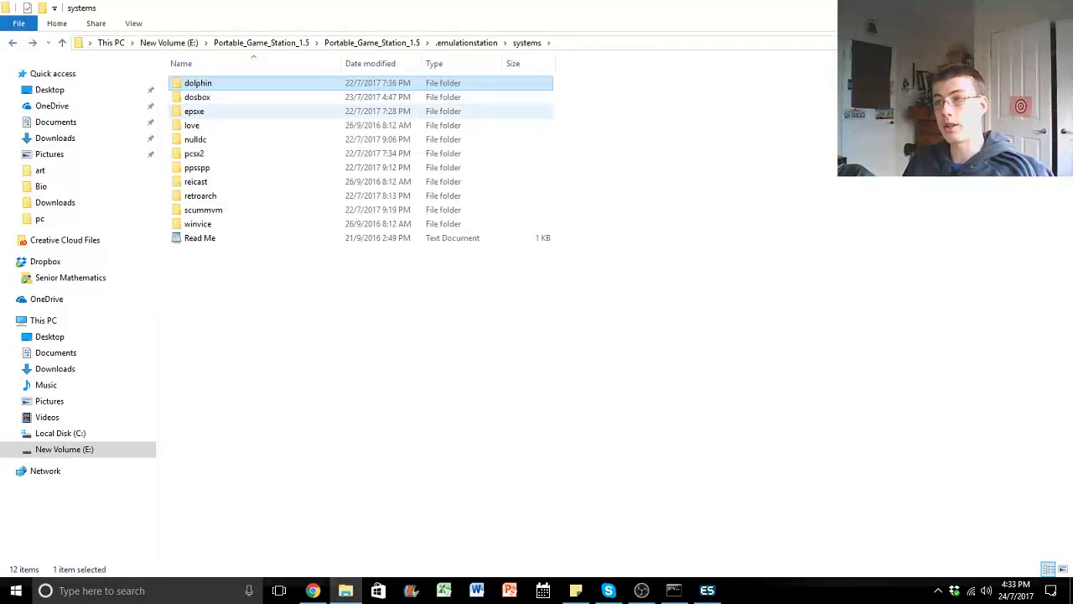
pyautogui.doubleClick(195, 111)
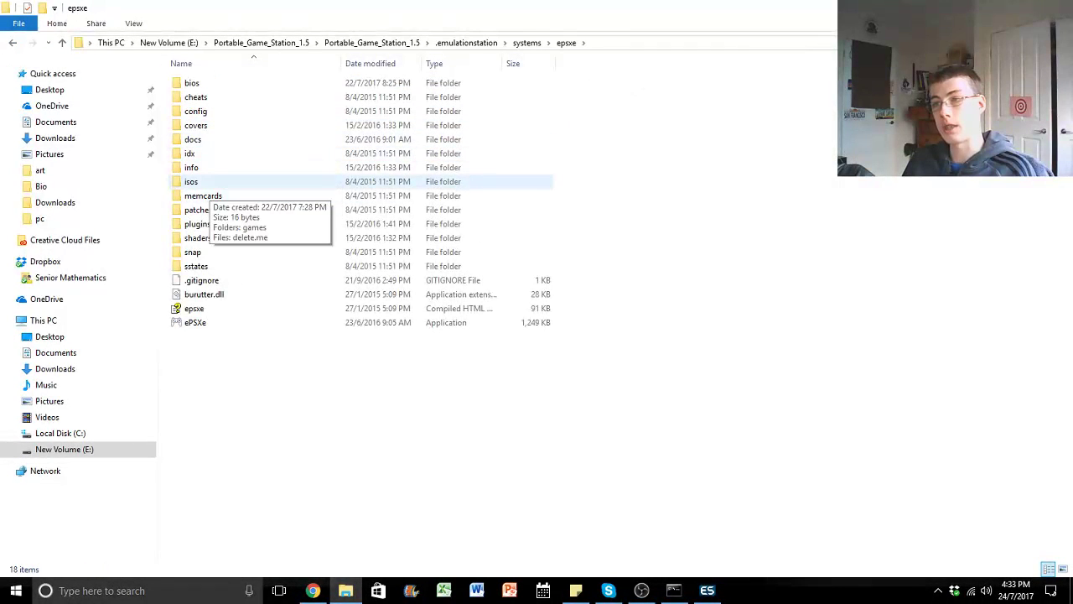
pyautogui.doubleClick(191, 181)
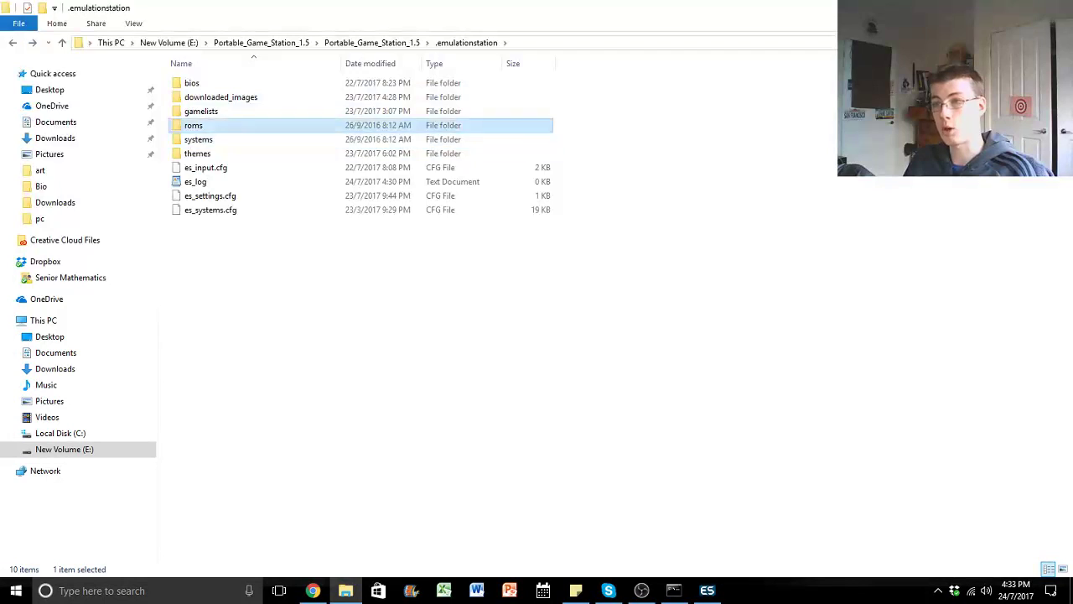
pyautogui.doubleClick(194, 124)
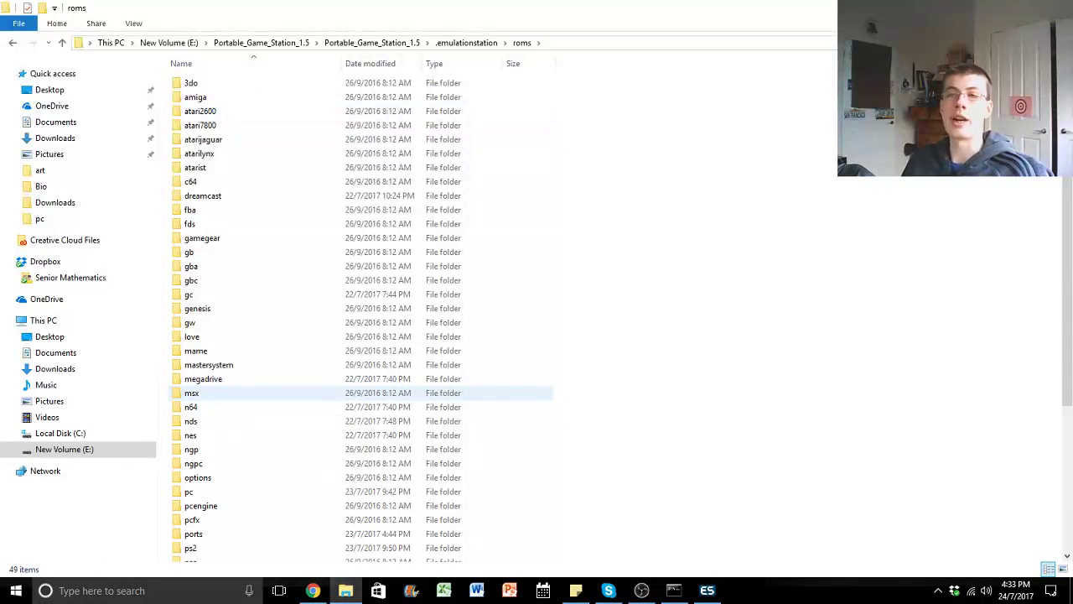
pyautogui.moveTo(191, 393)
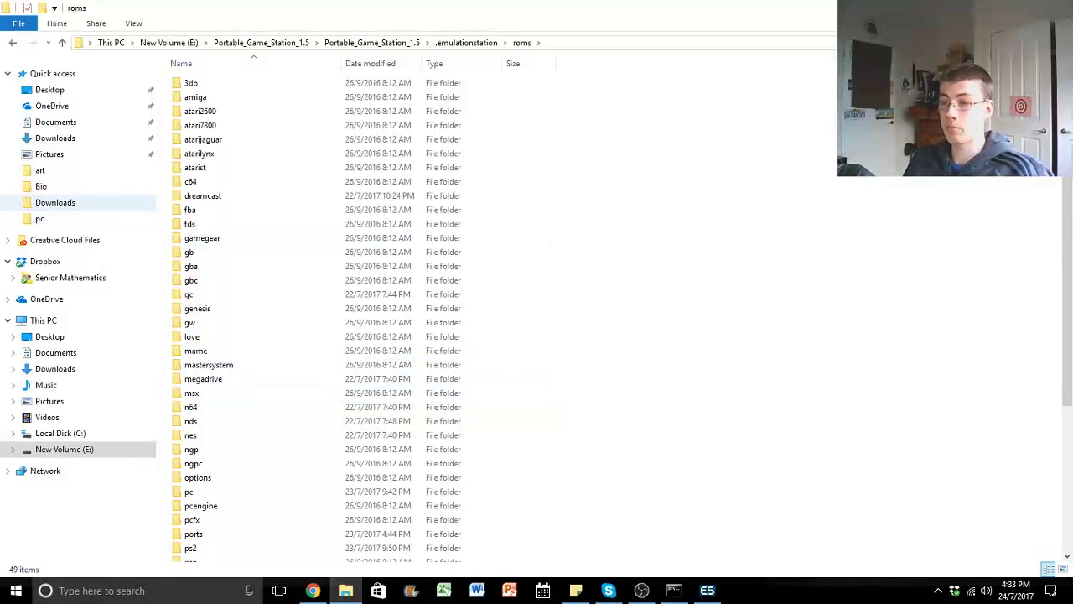
pyautogui.click(187, 491)
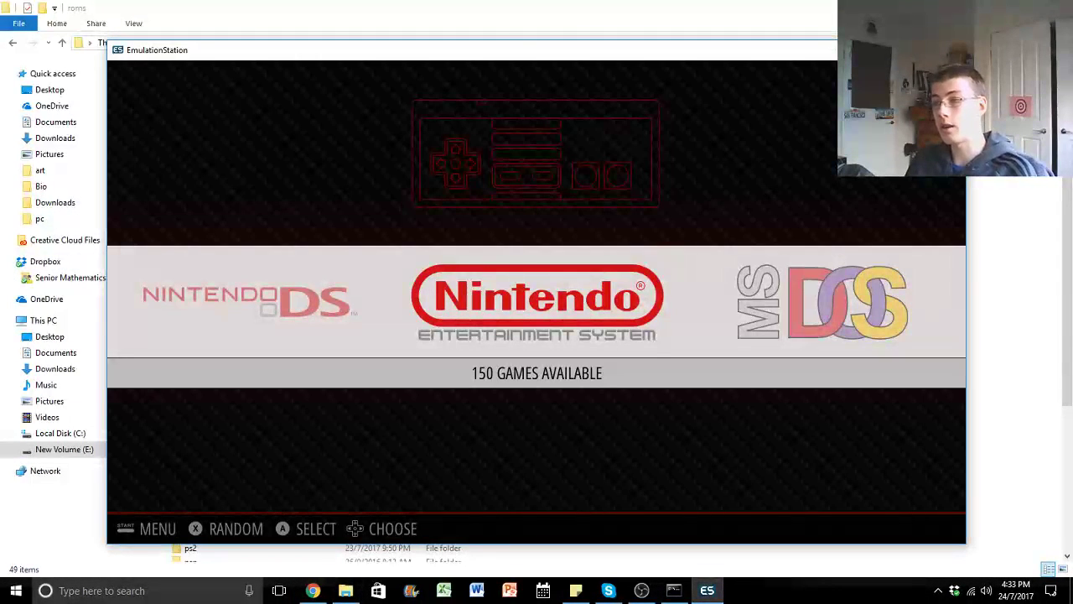
# - Enter the MS-DOS game list and move down past Dying Light and Electronic Super Joy to check the scraped metadata
pyautogui.press('right')
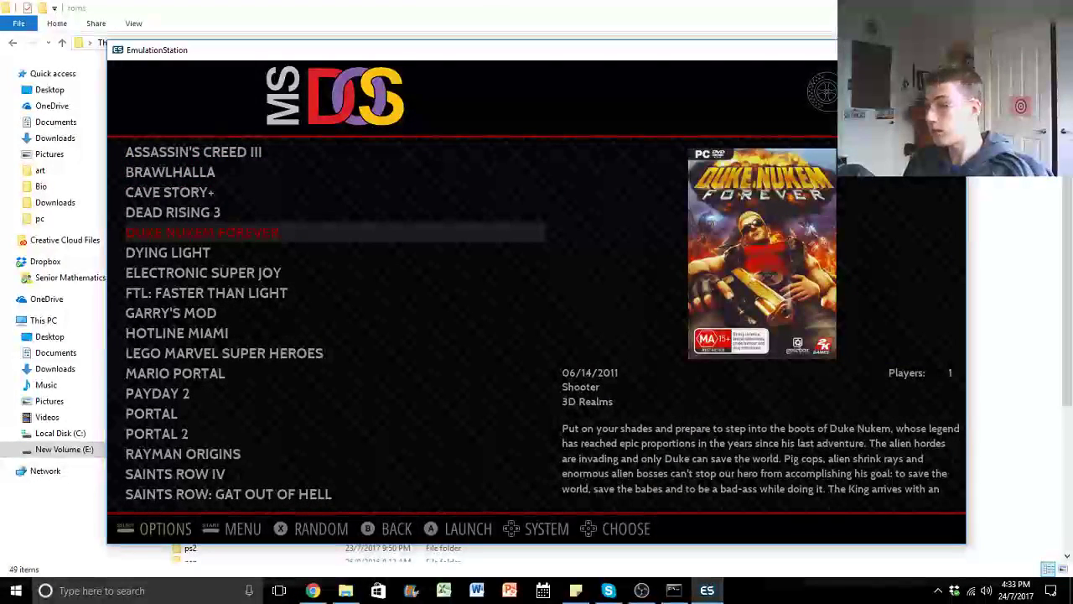
pyautogui.press('Down')
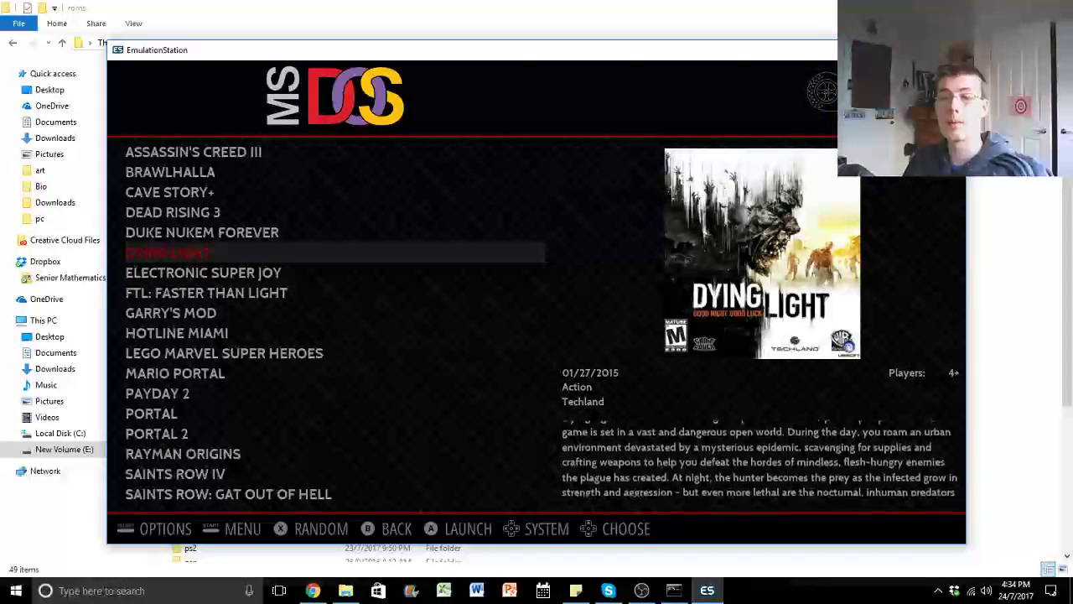
pyautogui.press('Down')
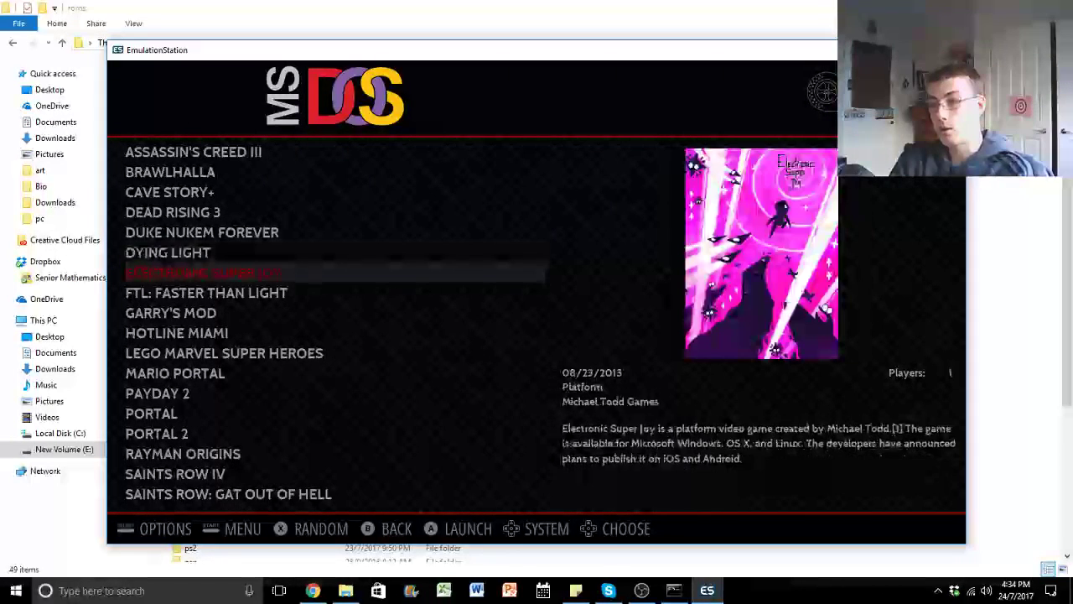
pyautogui.press('down')
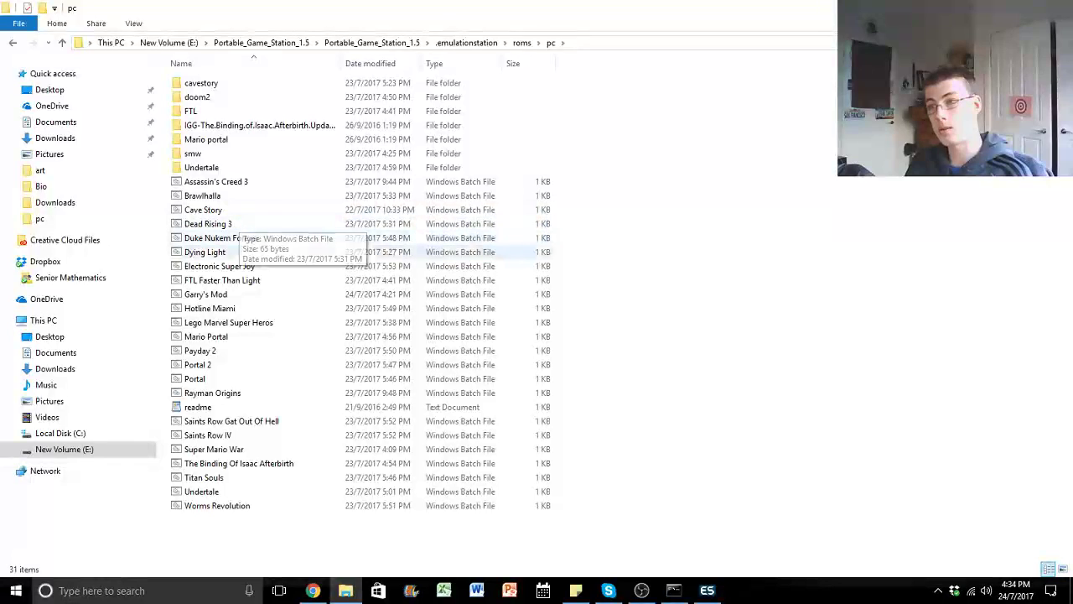
# - Edit Dying Light.bat from the pc roms folder with Notepad++, showing its Steam cd and DyingLightGame.exe lines
pyautogui.rightClick(204, 252)
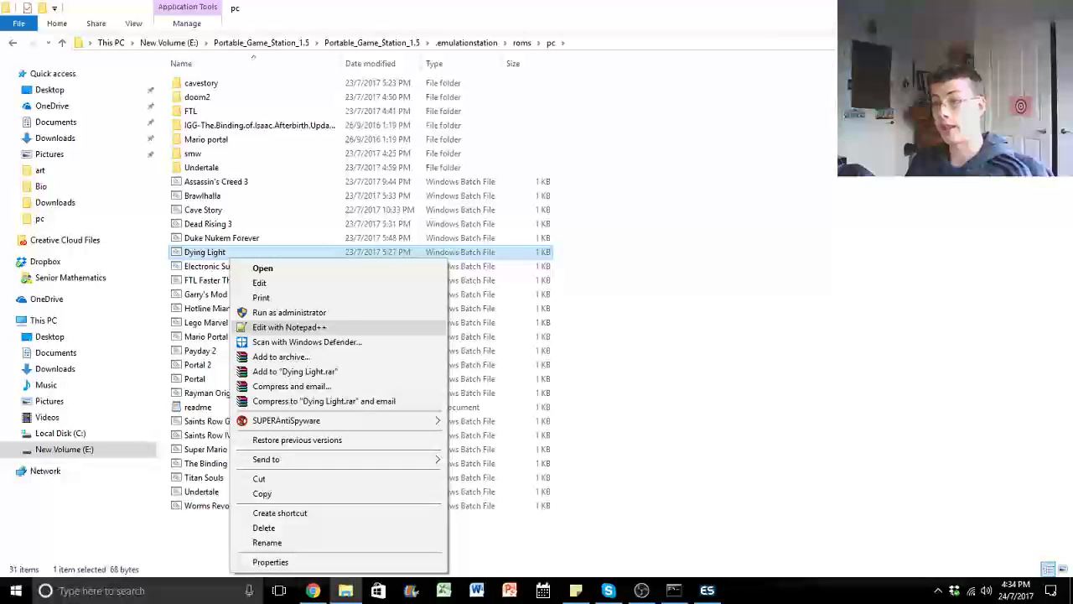
pyautogui.click(288, 327)
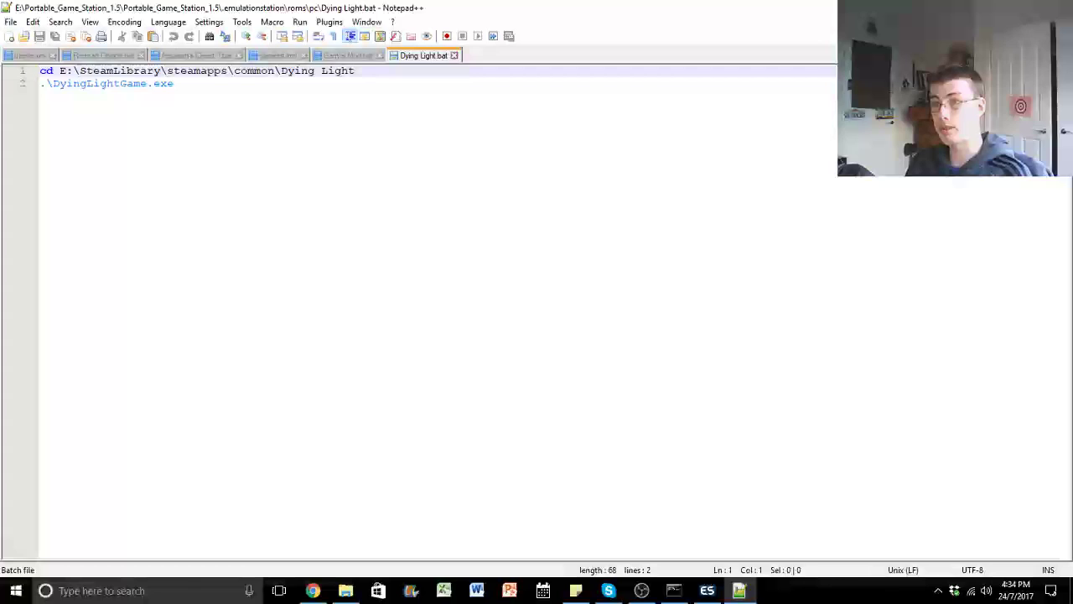
pyautogui.rightClick(345, 590)
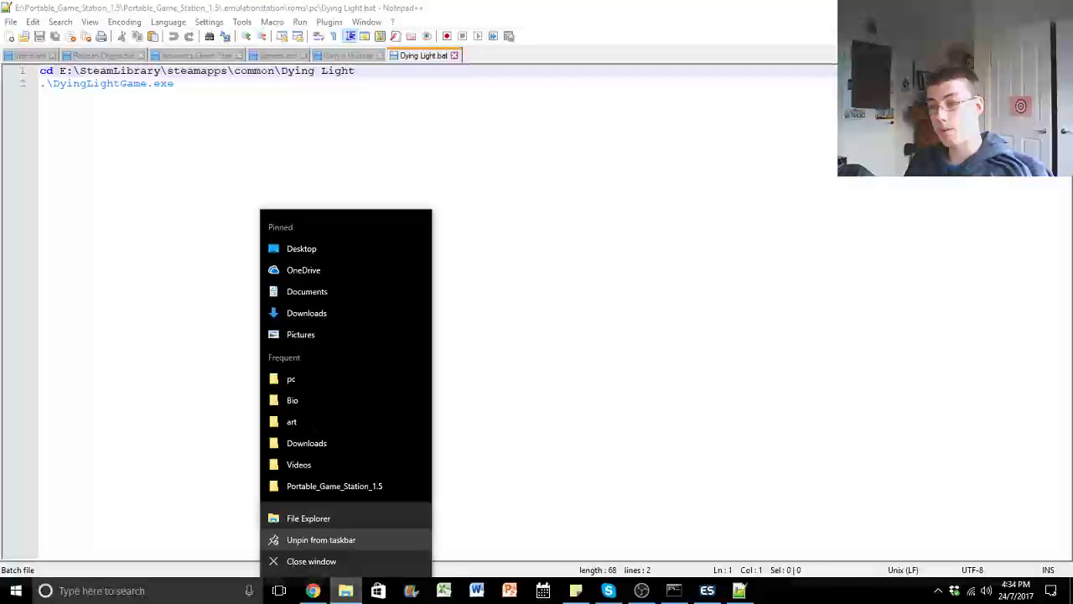
# - In a new File Explorer window, browse to SteamLibrary\steamapps\common and snap it beside Notepad++
pyautogui.click(309, 516)
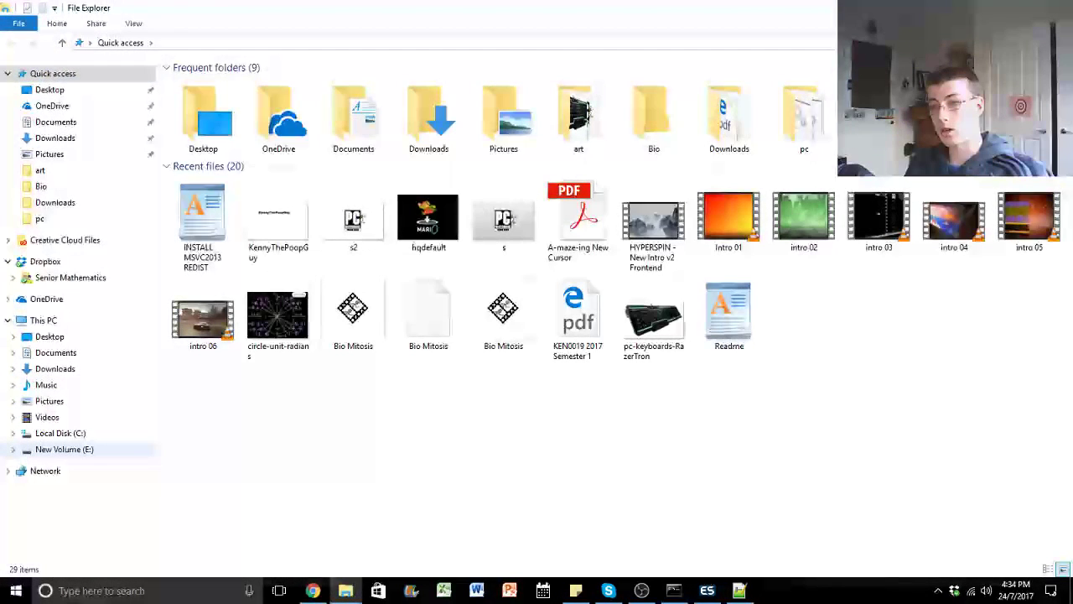
pyautogui.click(64, 450)
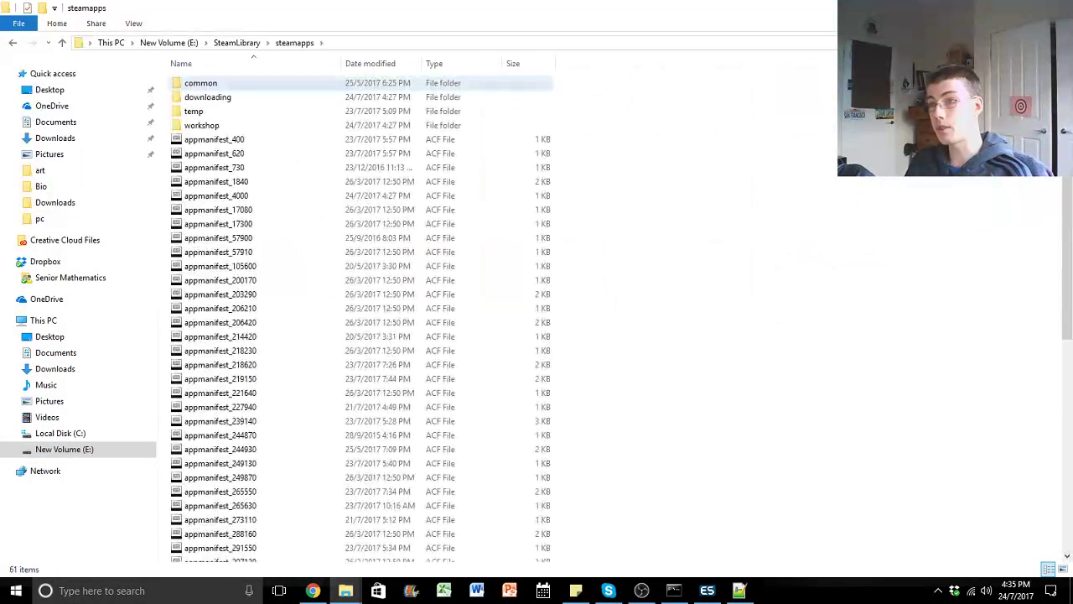
pyautogui.doubleClick(201, 82)
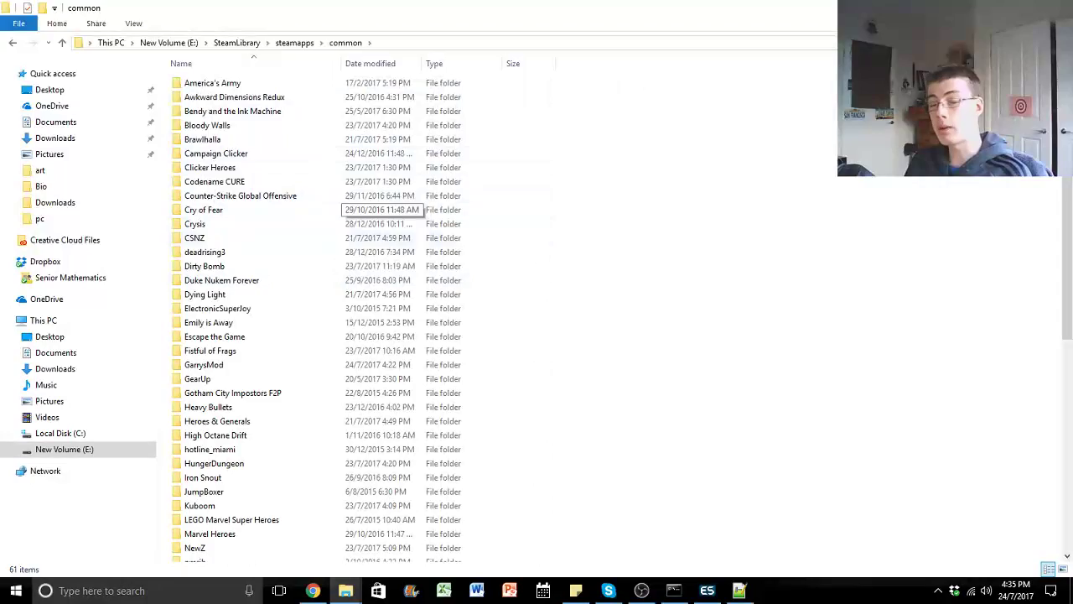
pyautogui.scroll(-3)
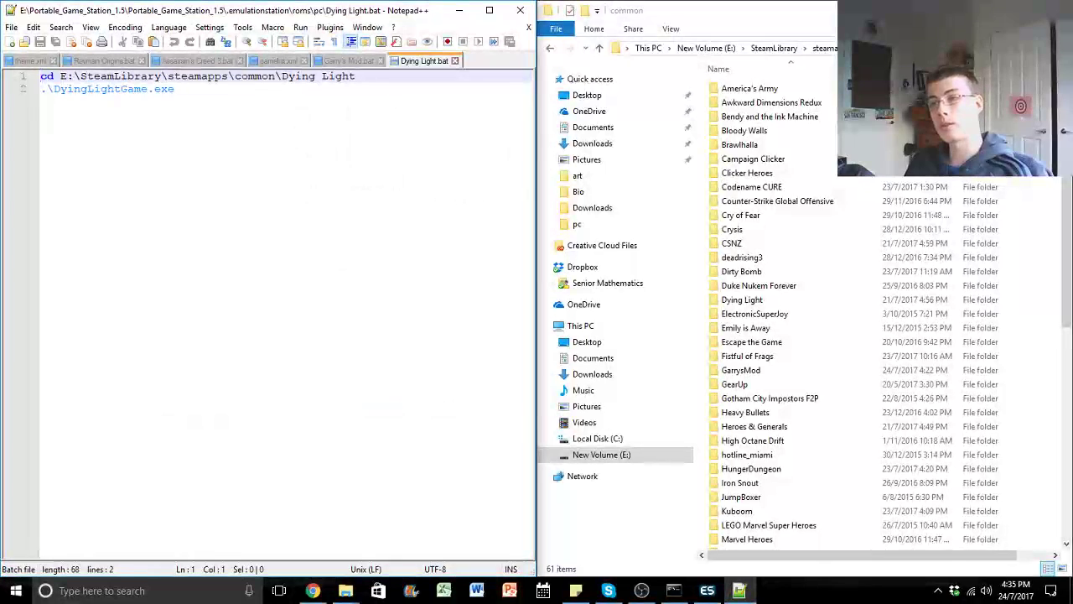
pyautogui.click(745, 130)
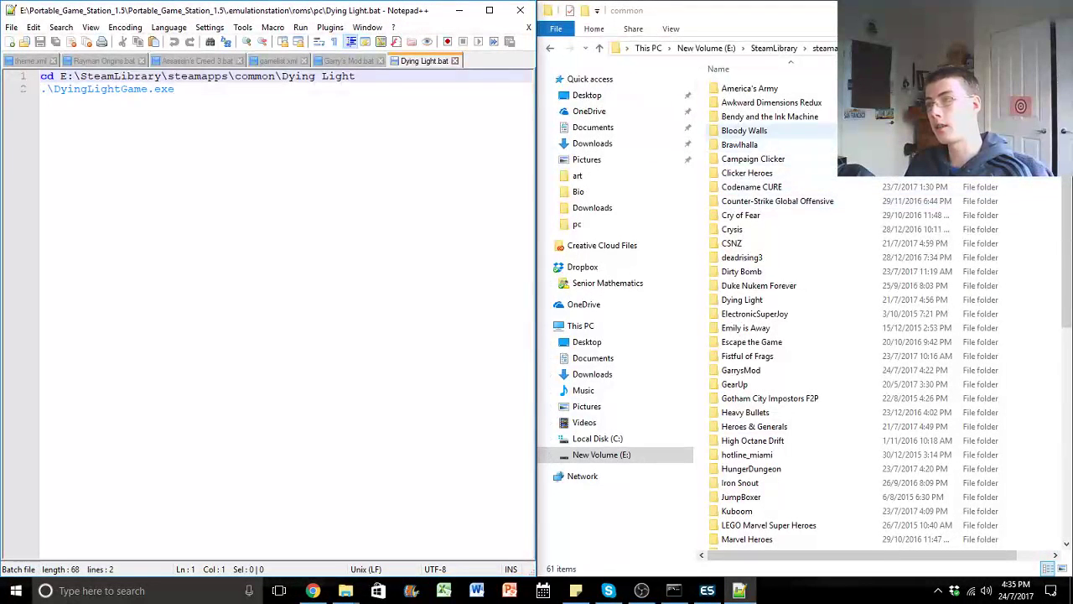
# - Enter the Dying Light game folder and bring up the options for DyingLightGame
pyautogui.click(741, 299)
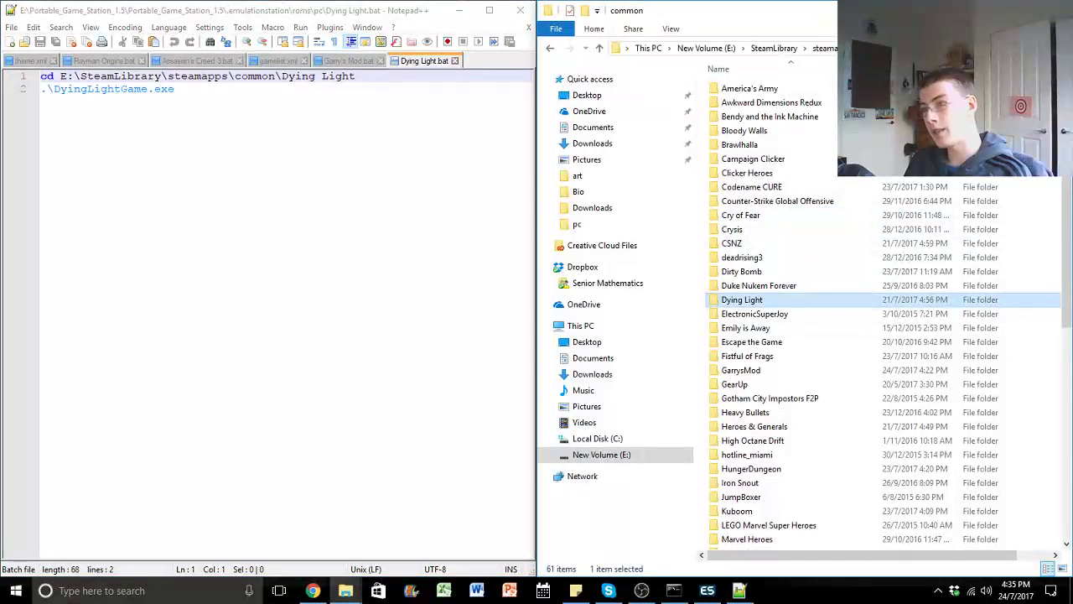
pyautogui.doubleClick(741, 298)
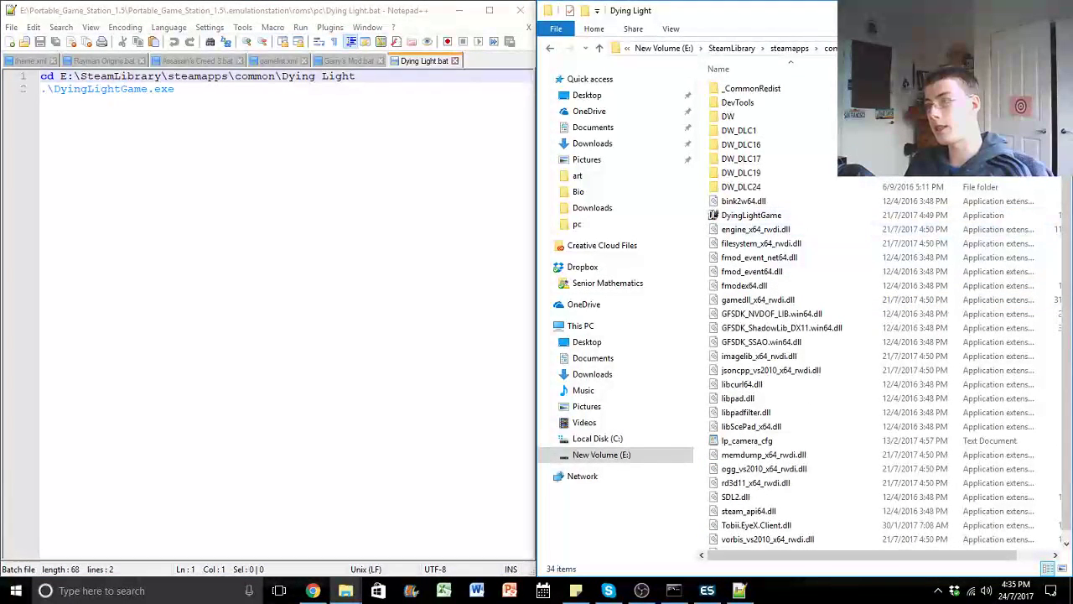
pyautogui.hscroll(3)
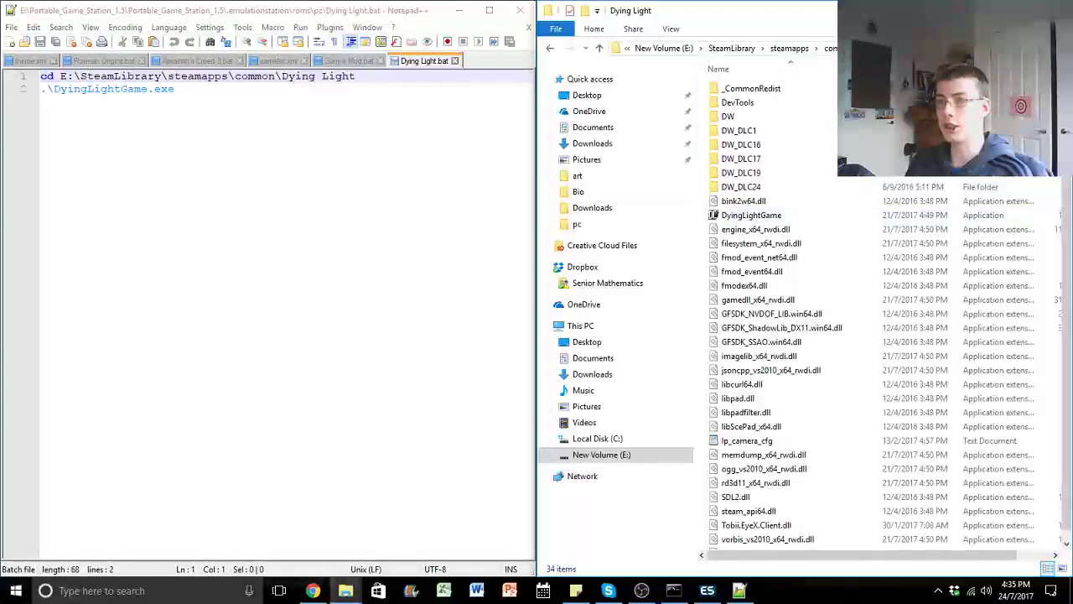
pyautogui.rightClick(752, 215)
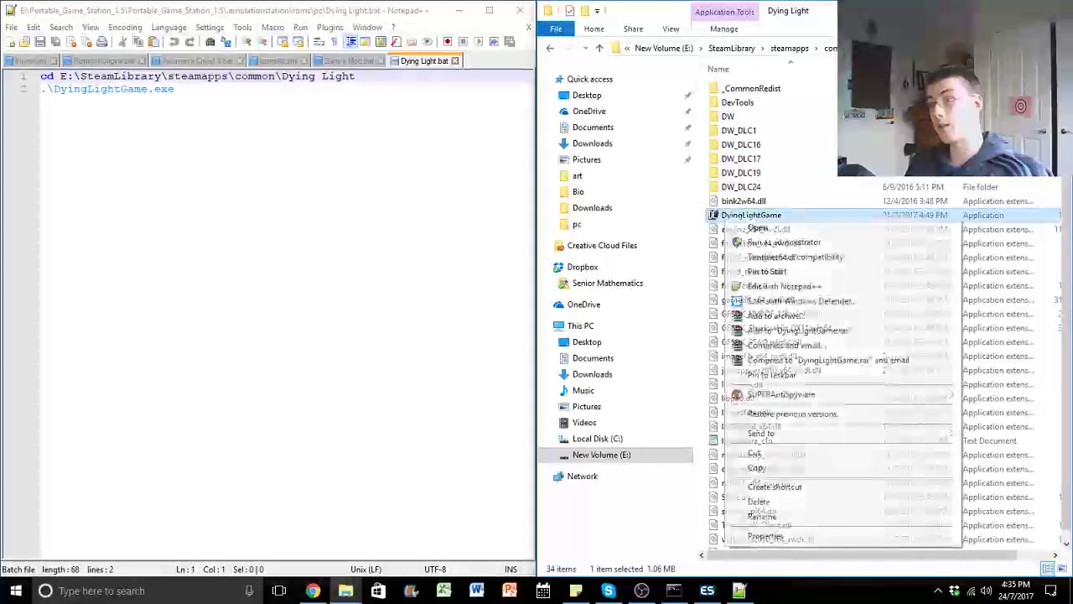
# - View DyingLightGame's properties and compare its E:\SteamLibrary\steamapps\common\Dying Light location with the batch file's cd and exe lines
pyautogui.click(765, 537)
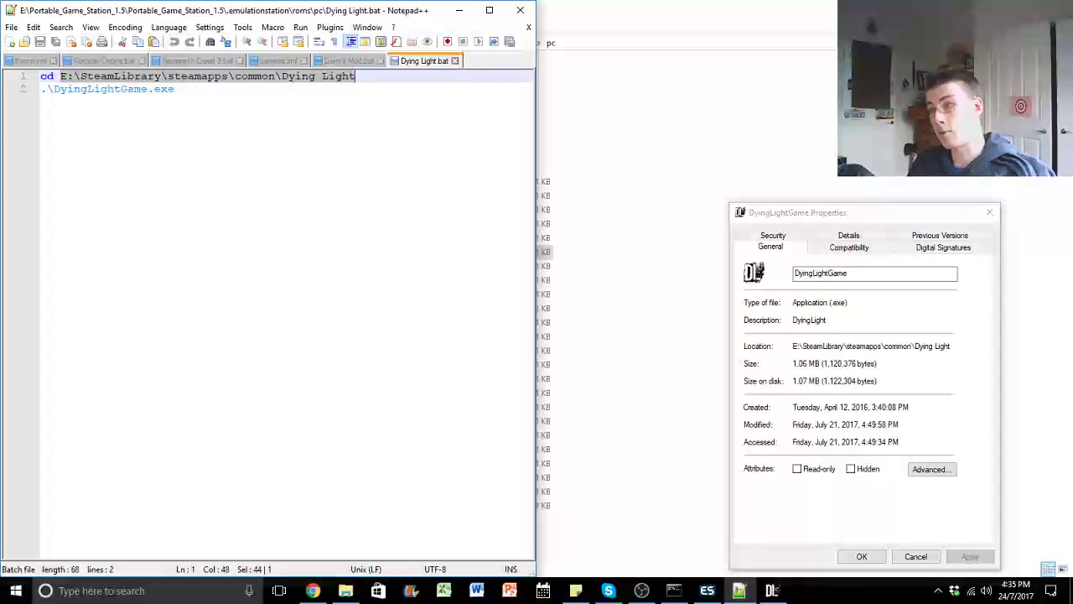
pyautogui.doubleClick(851, 345)
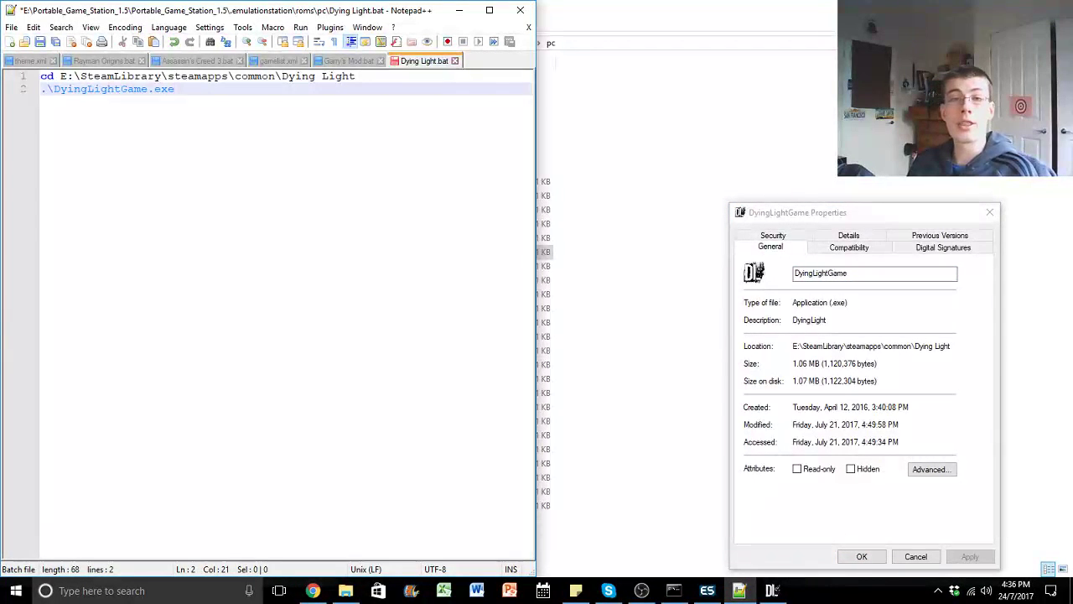
pyautogui.click(876, 272)
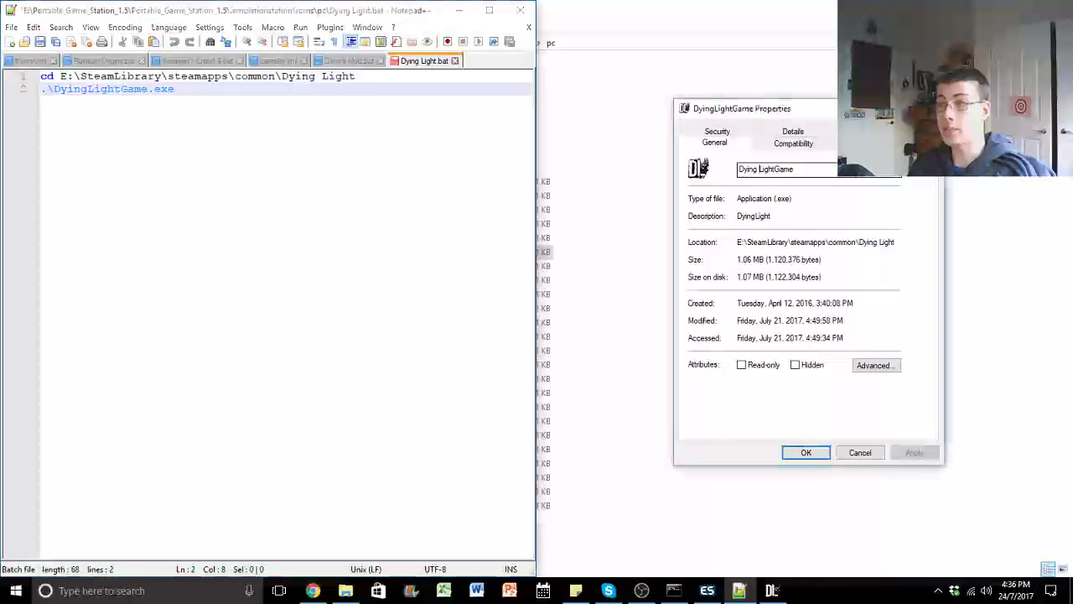
# - Save the edited Dying Light.bat and switch back to EmulationStation's MS-DOS game list
pyautogui.click(787, 168)
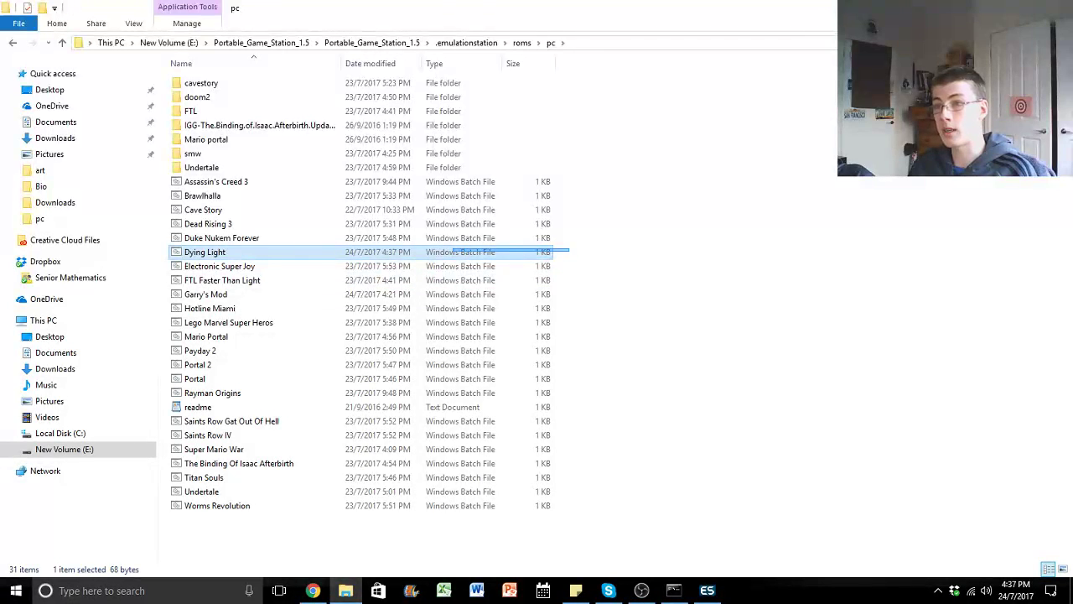
pyautogui.click(221, 238)
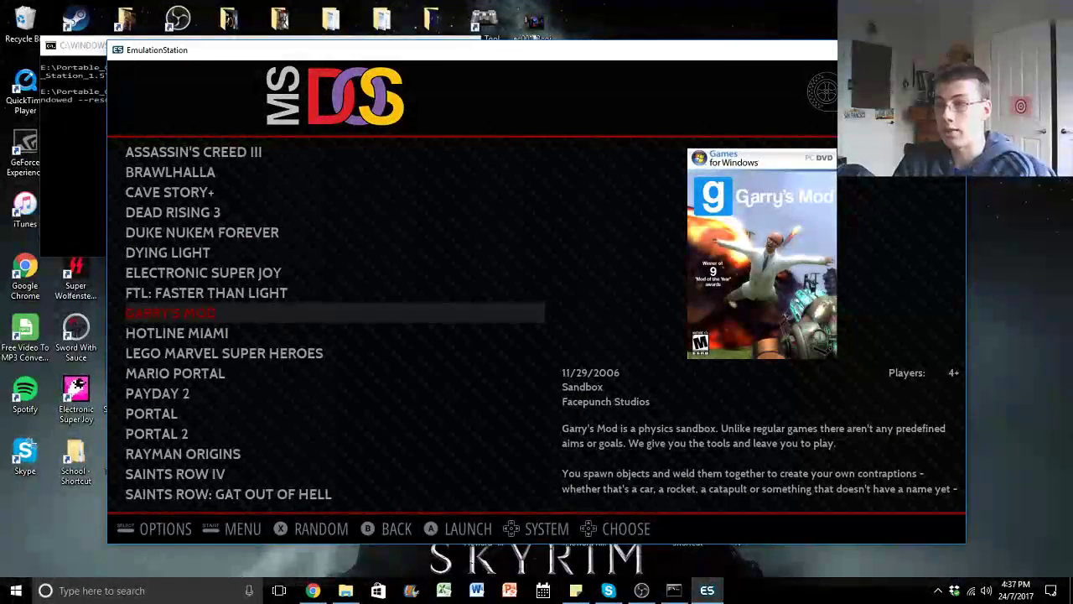
# - Scrape and save Dying Light's metadata: cover art, Techland, Action genre, 01/27/2015 release and description
pyautogui.press('up')
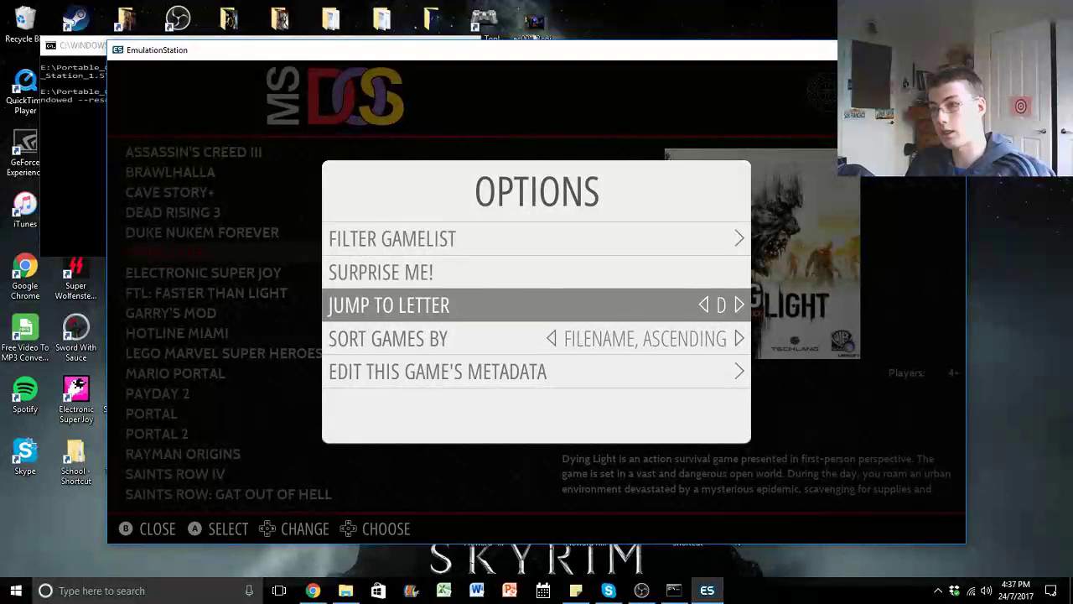
pyautogui.click(437, 371)
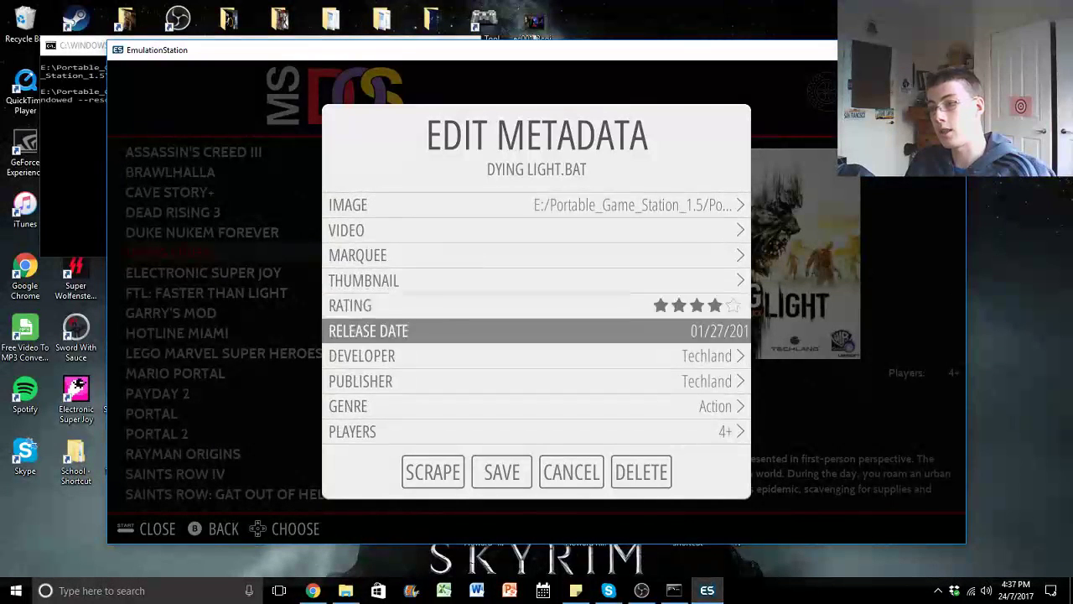
pyautogui.click(433, 472)
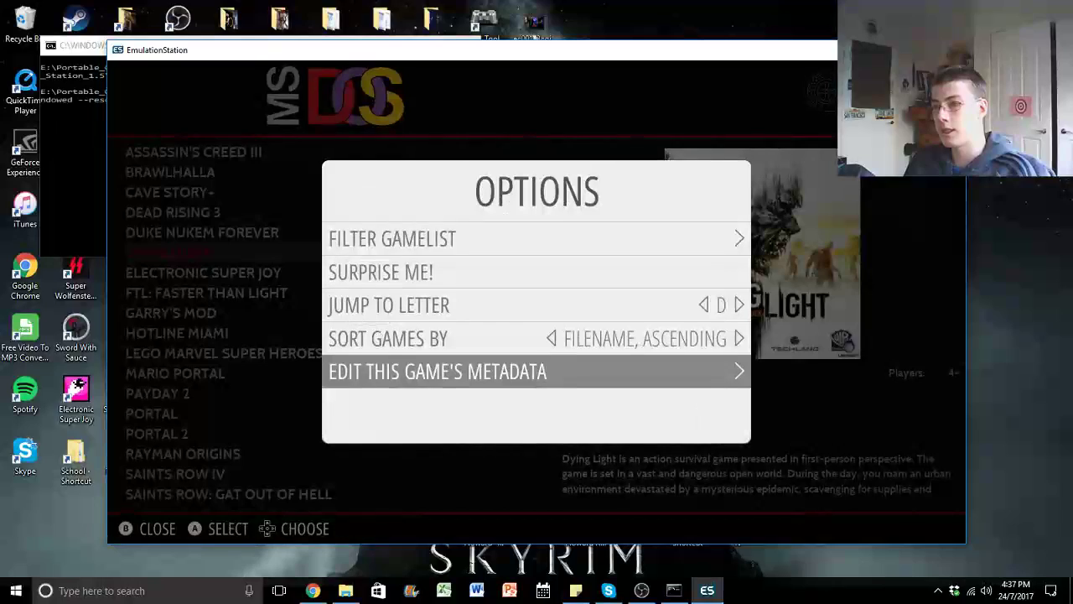
pyautogui.press('Escape')
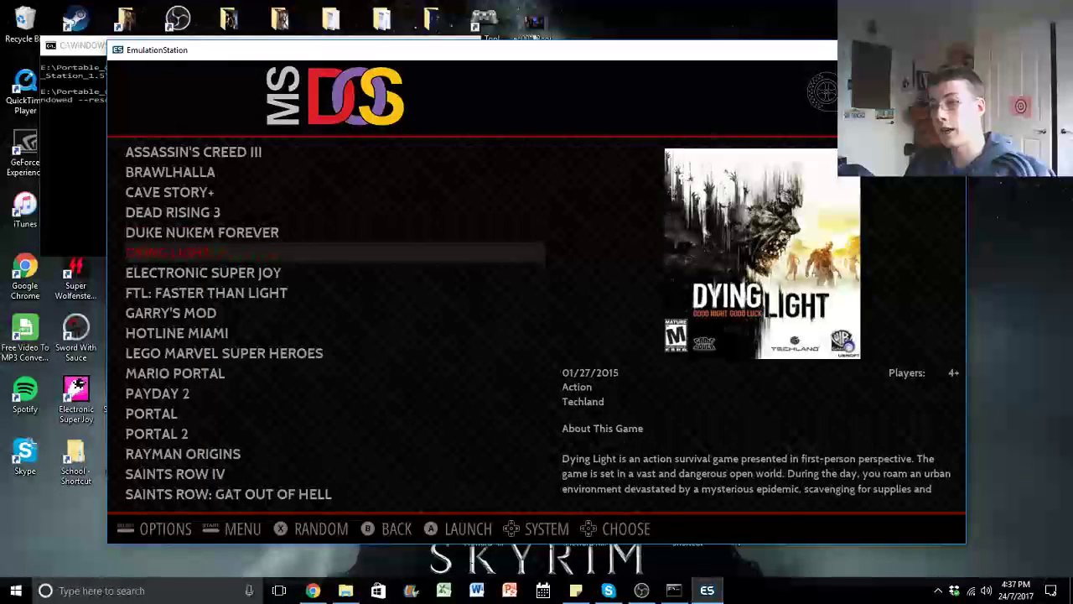